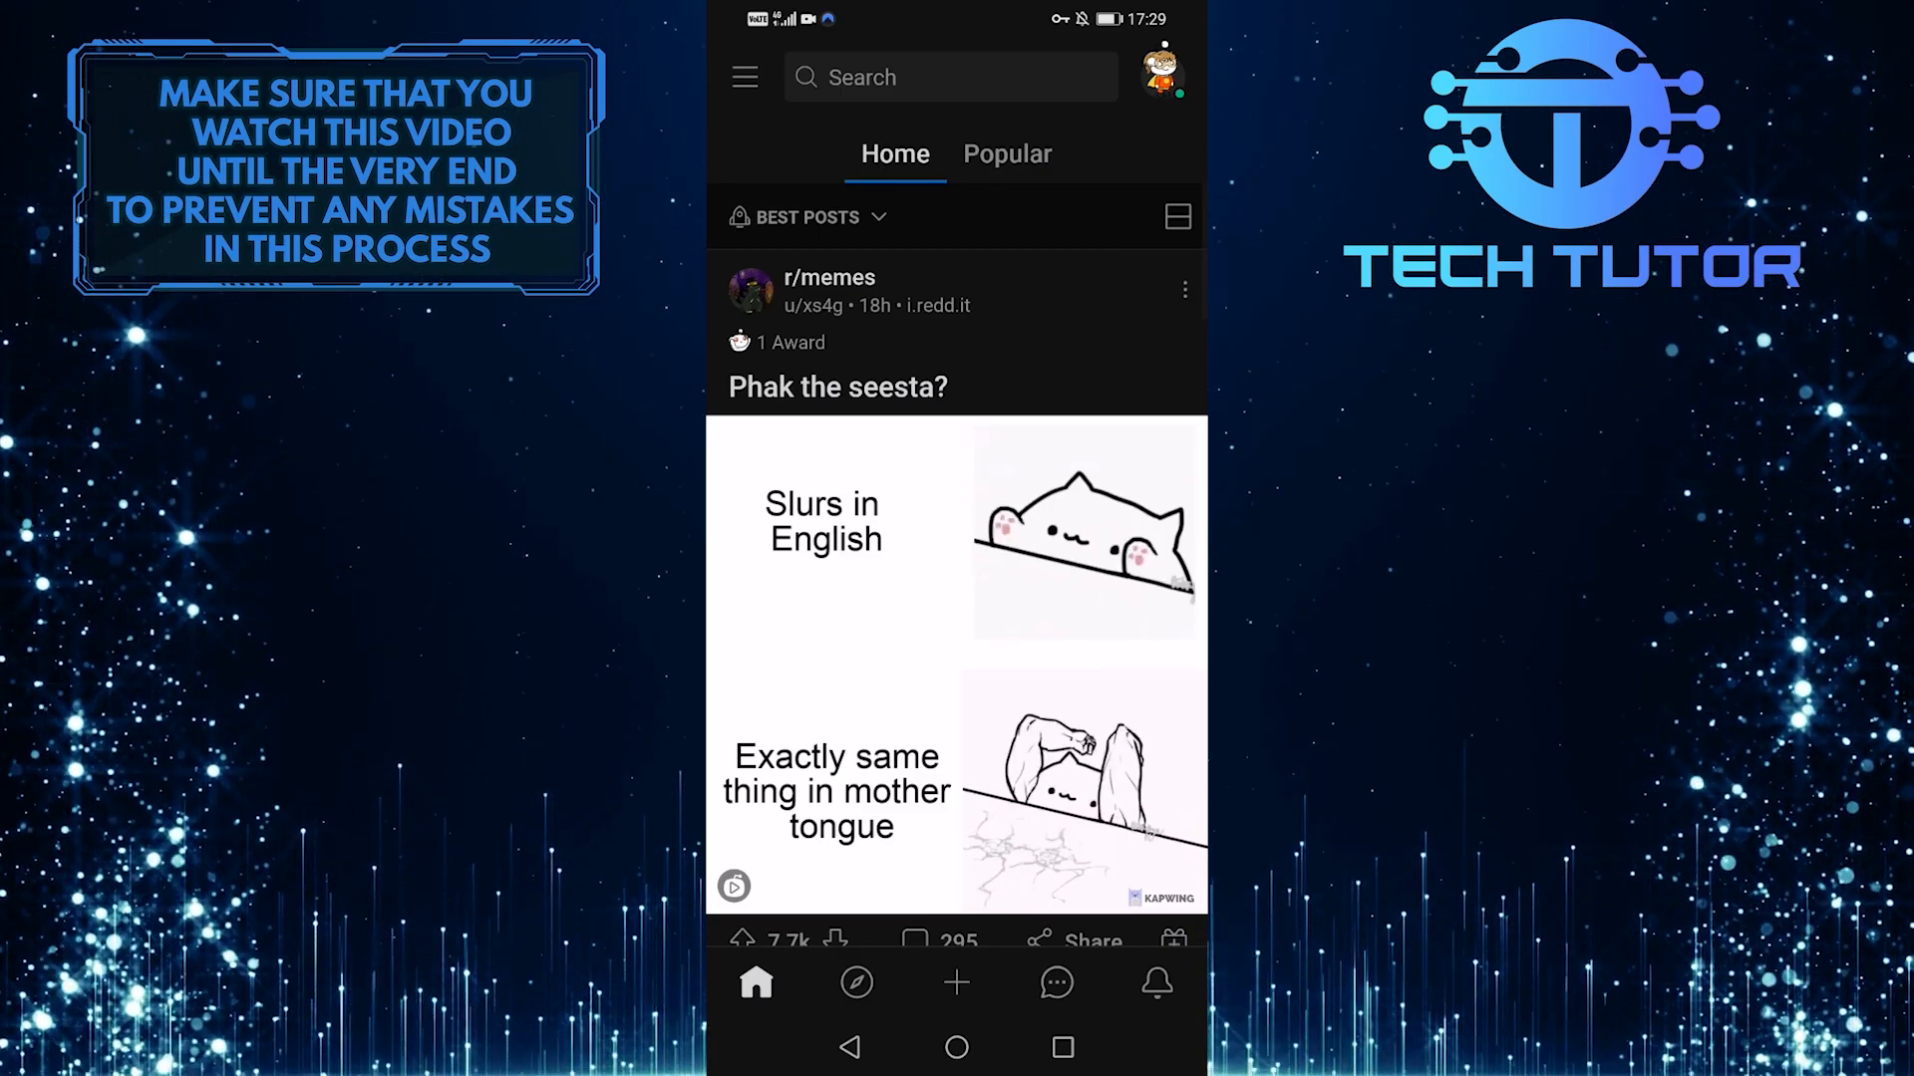
# Step: Switch to Google Chrome and focus the address bar to enter reddit.com
pyautogui.click(955, 1047)
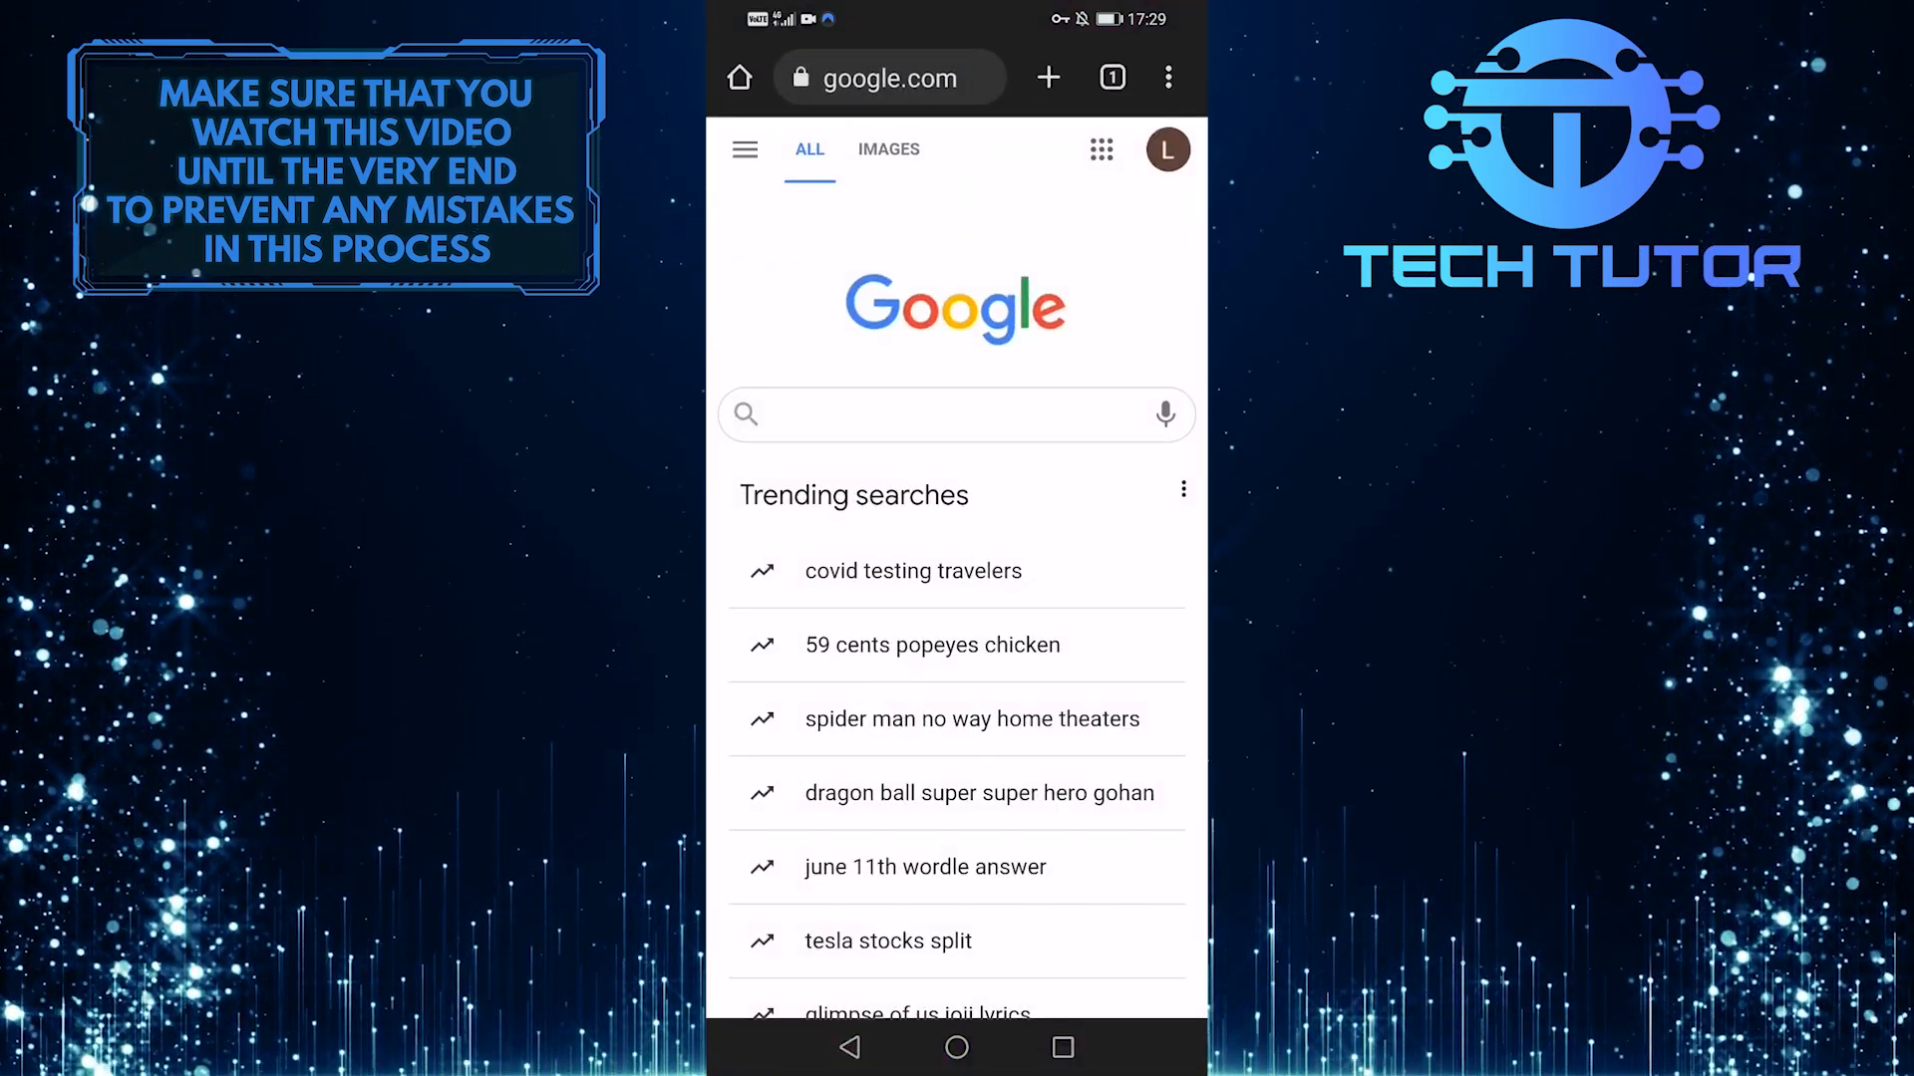
pyautogui.click(888, 77)
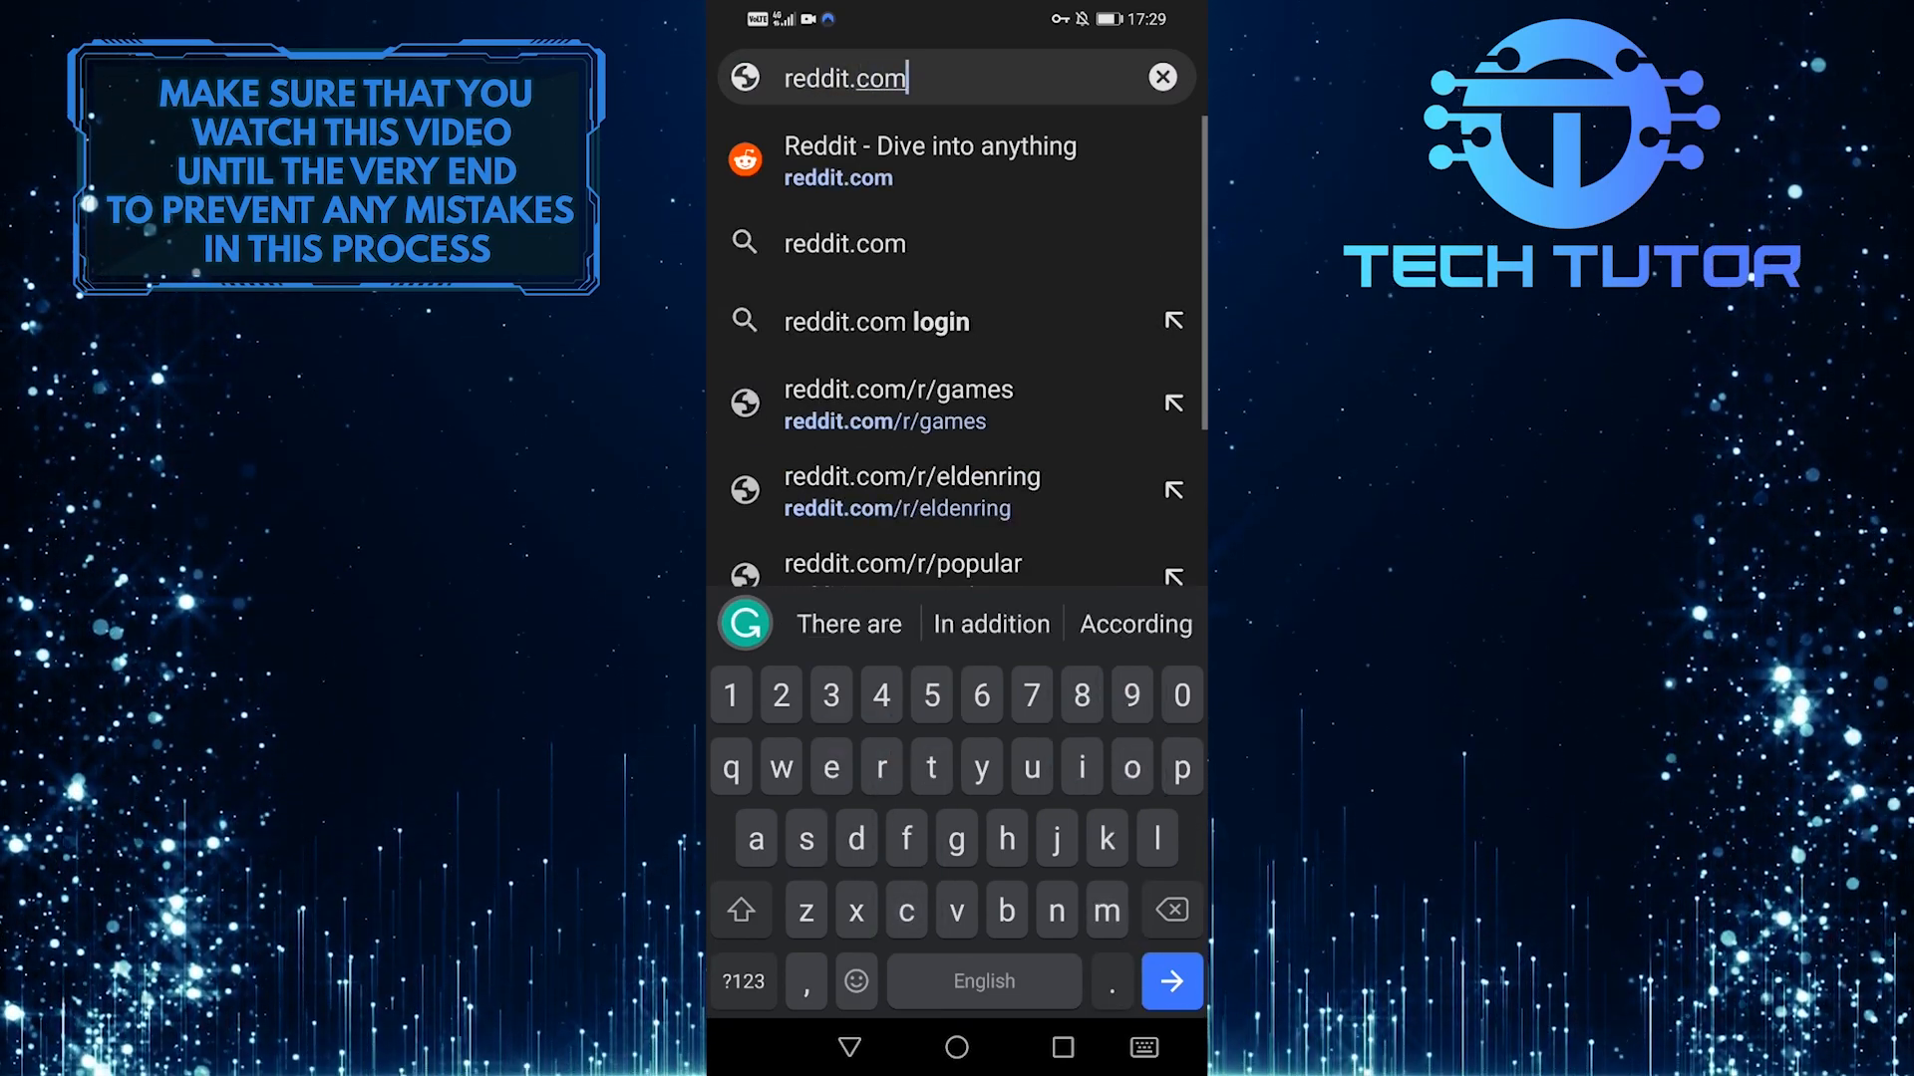
# Step: Visit reddit.com and log in using the linked Google account
pyautogui.click(930, 162)
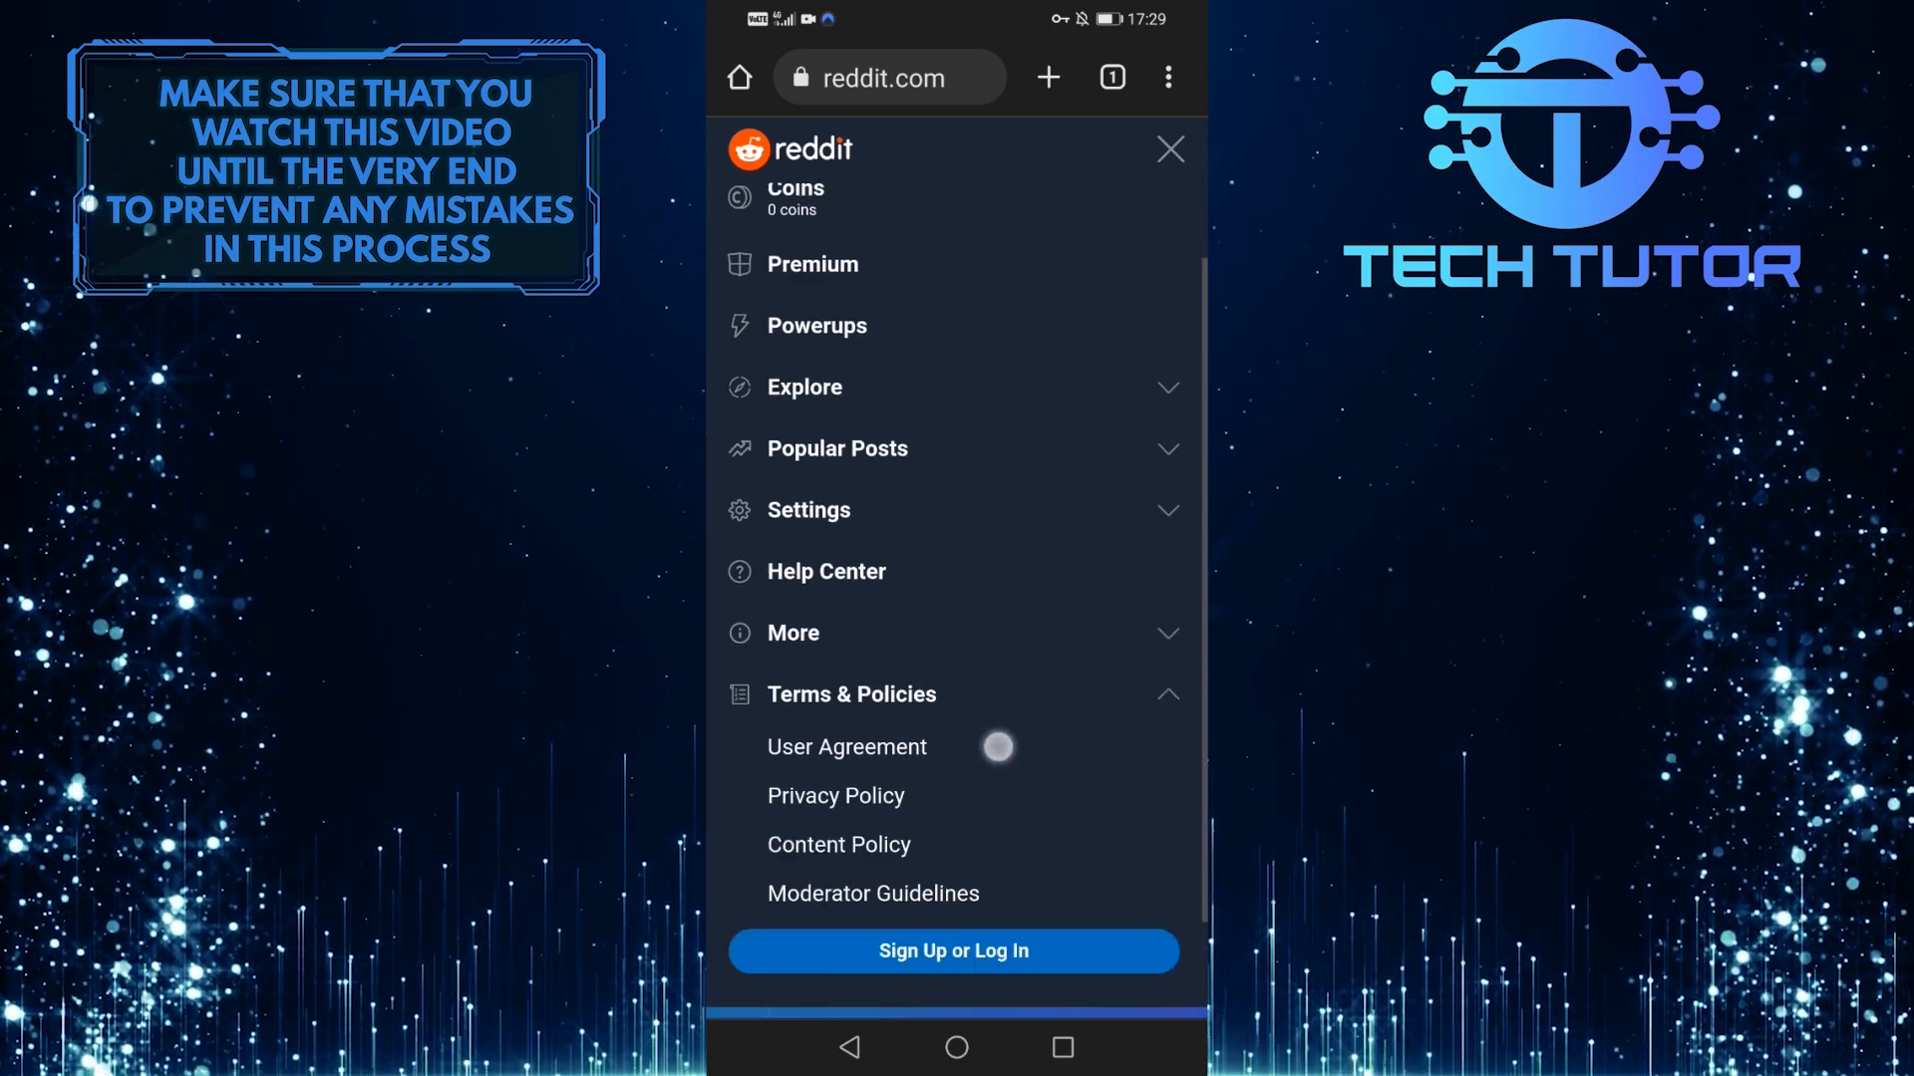
pyautogui.scroll(3)
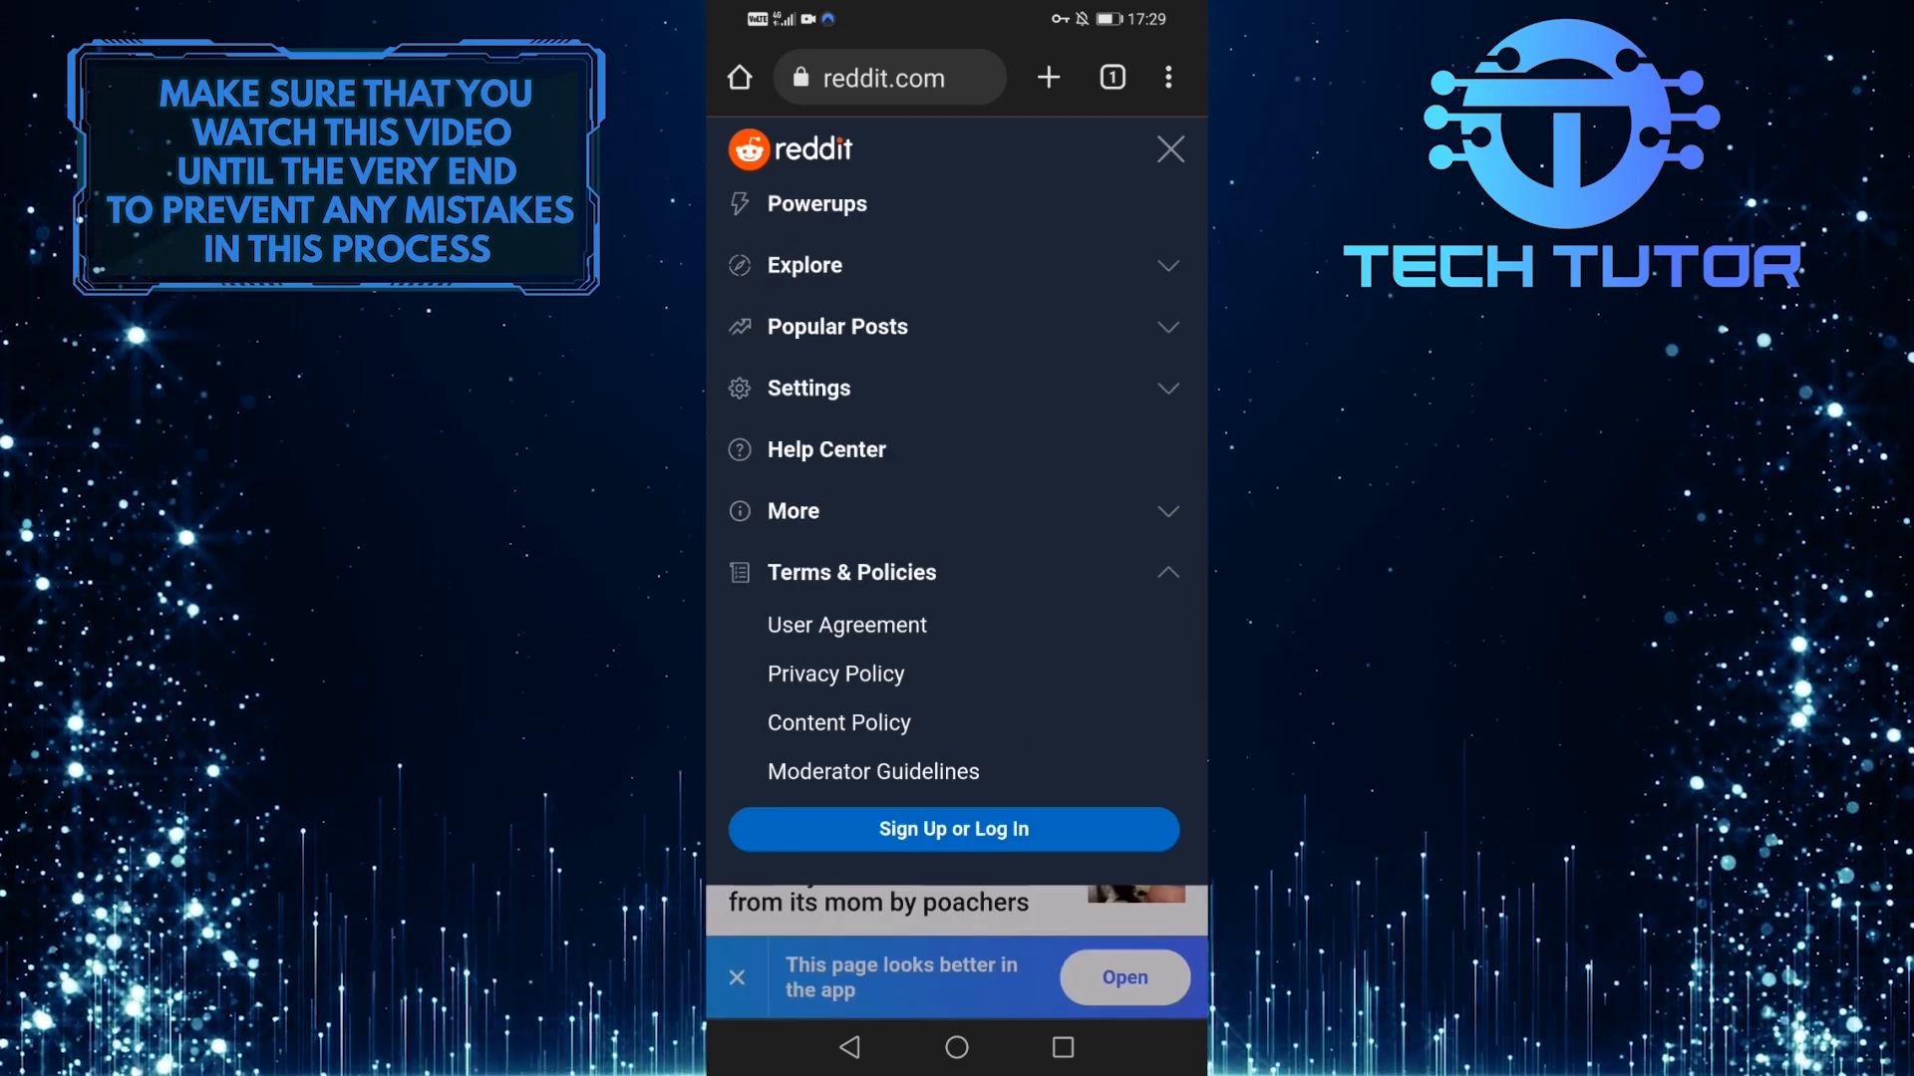
pyautogui.click(953, 828)
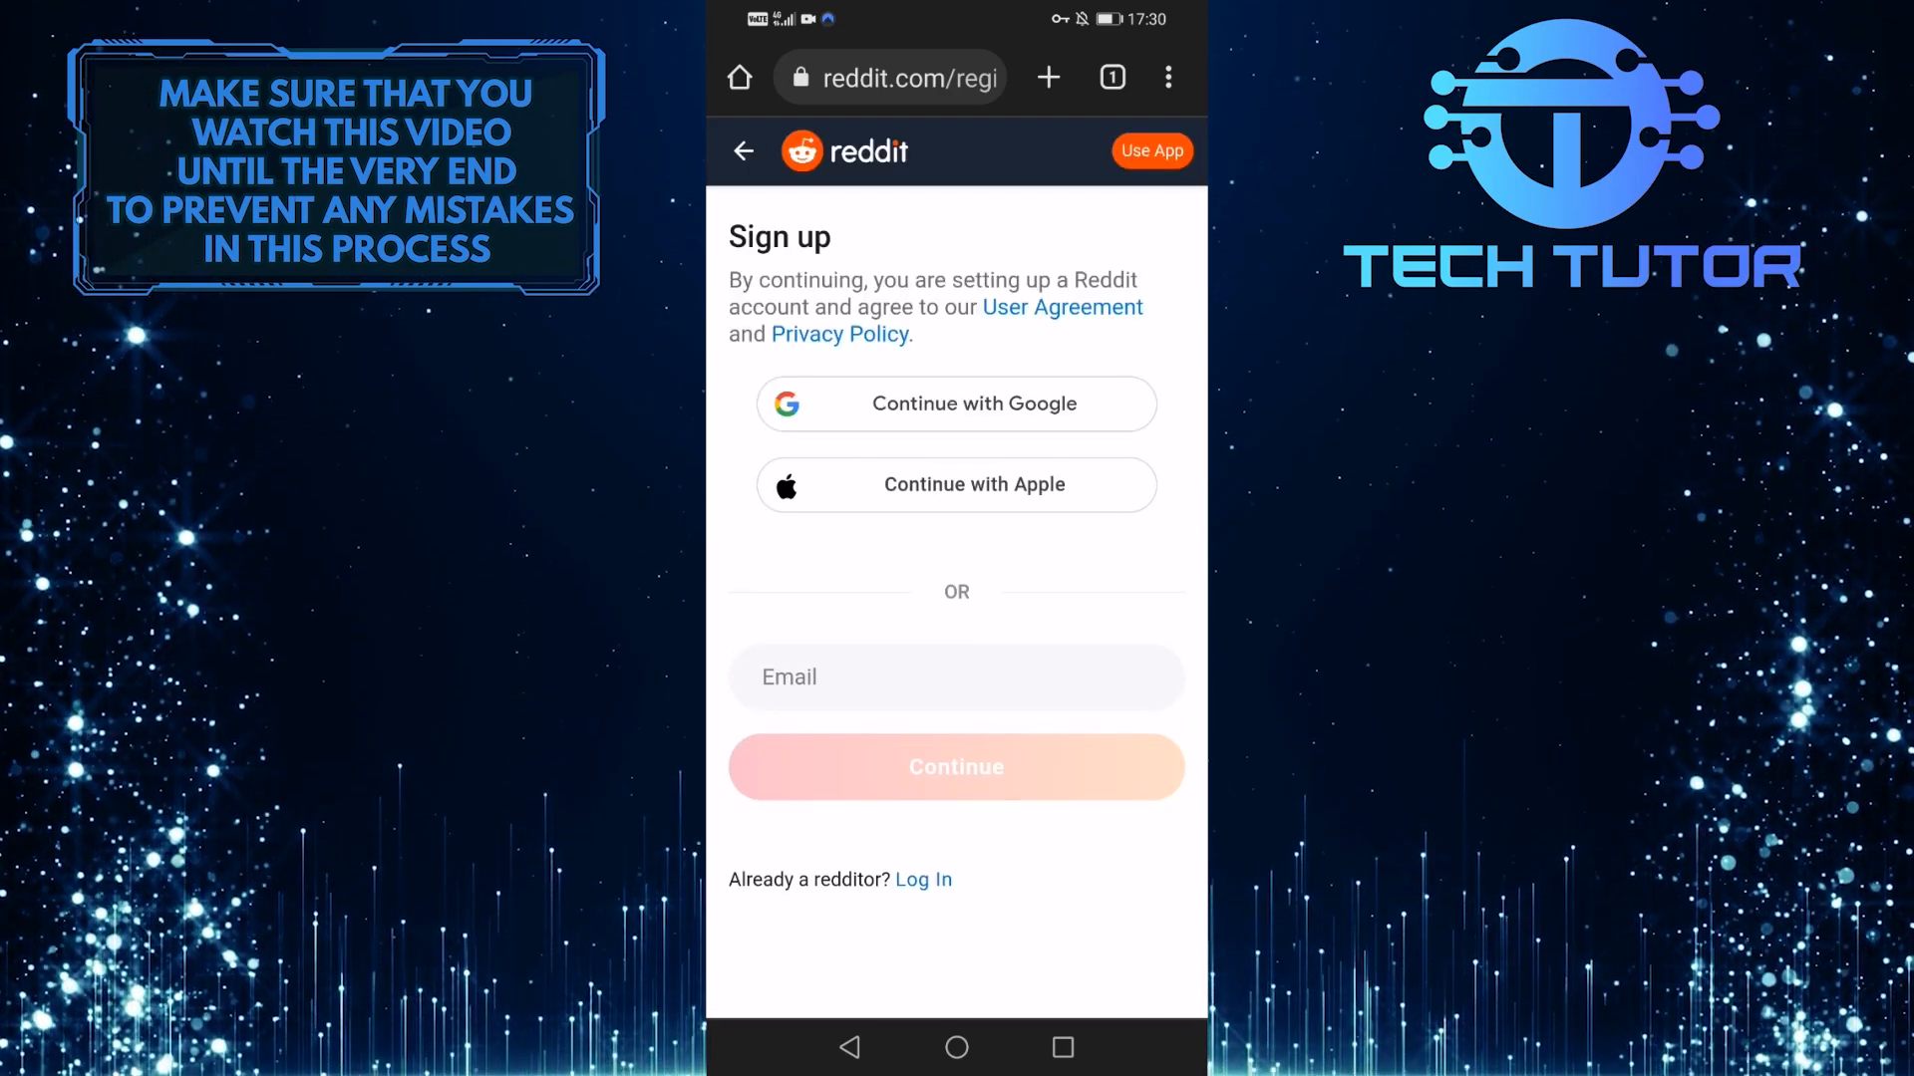
pyautogui.click(956, 766)
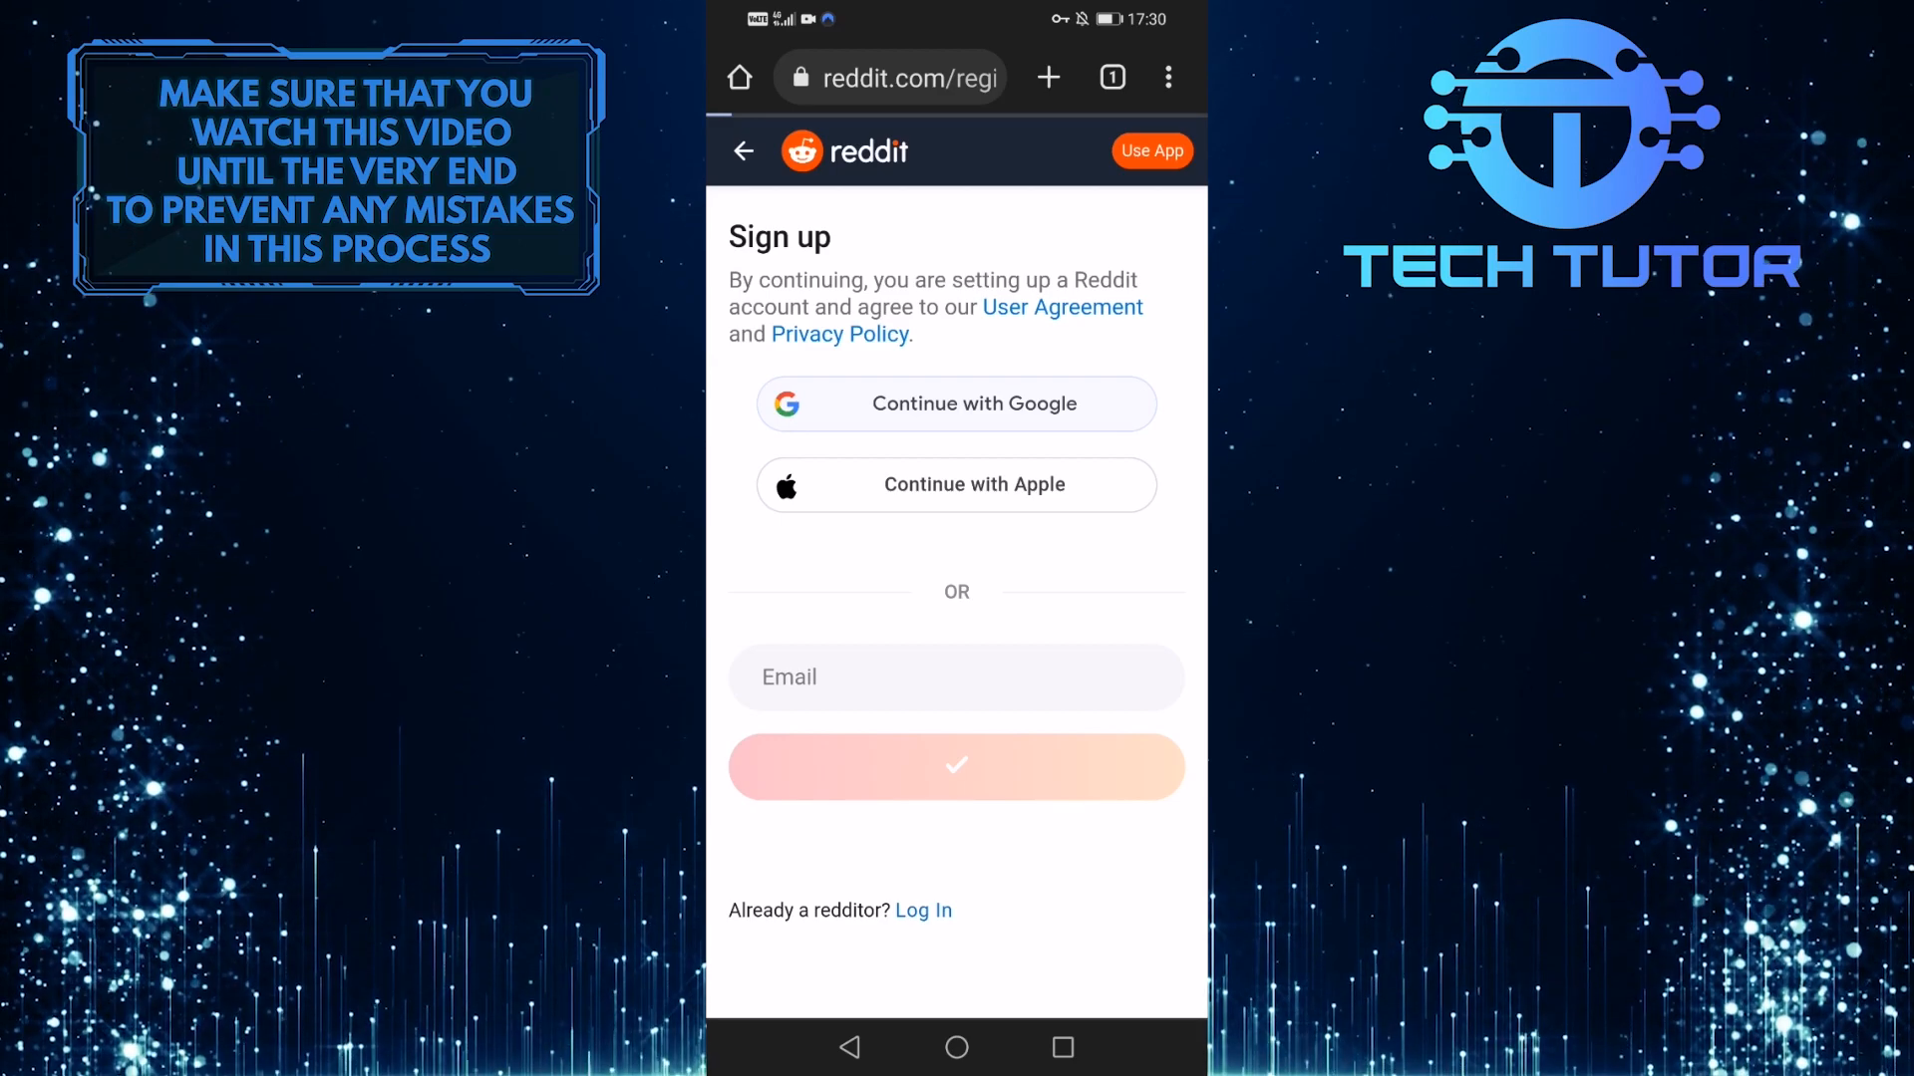
pyautogui.click(744, 151)
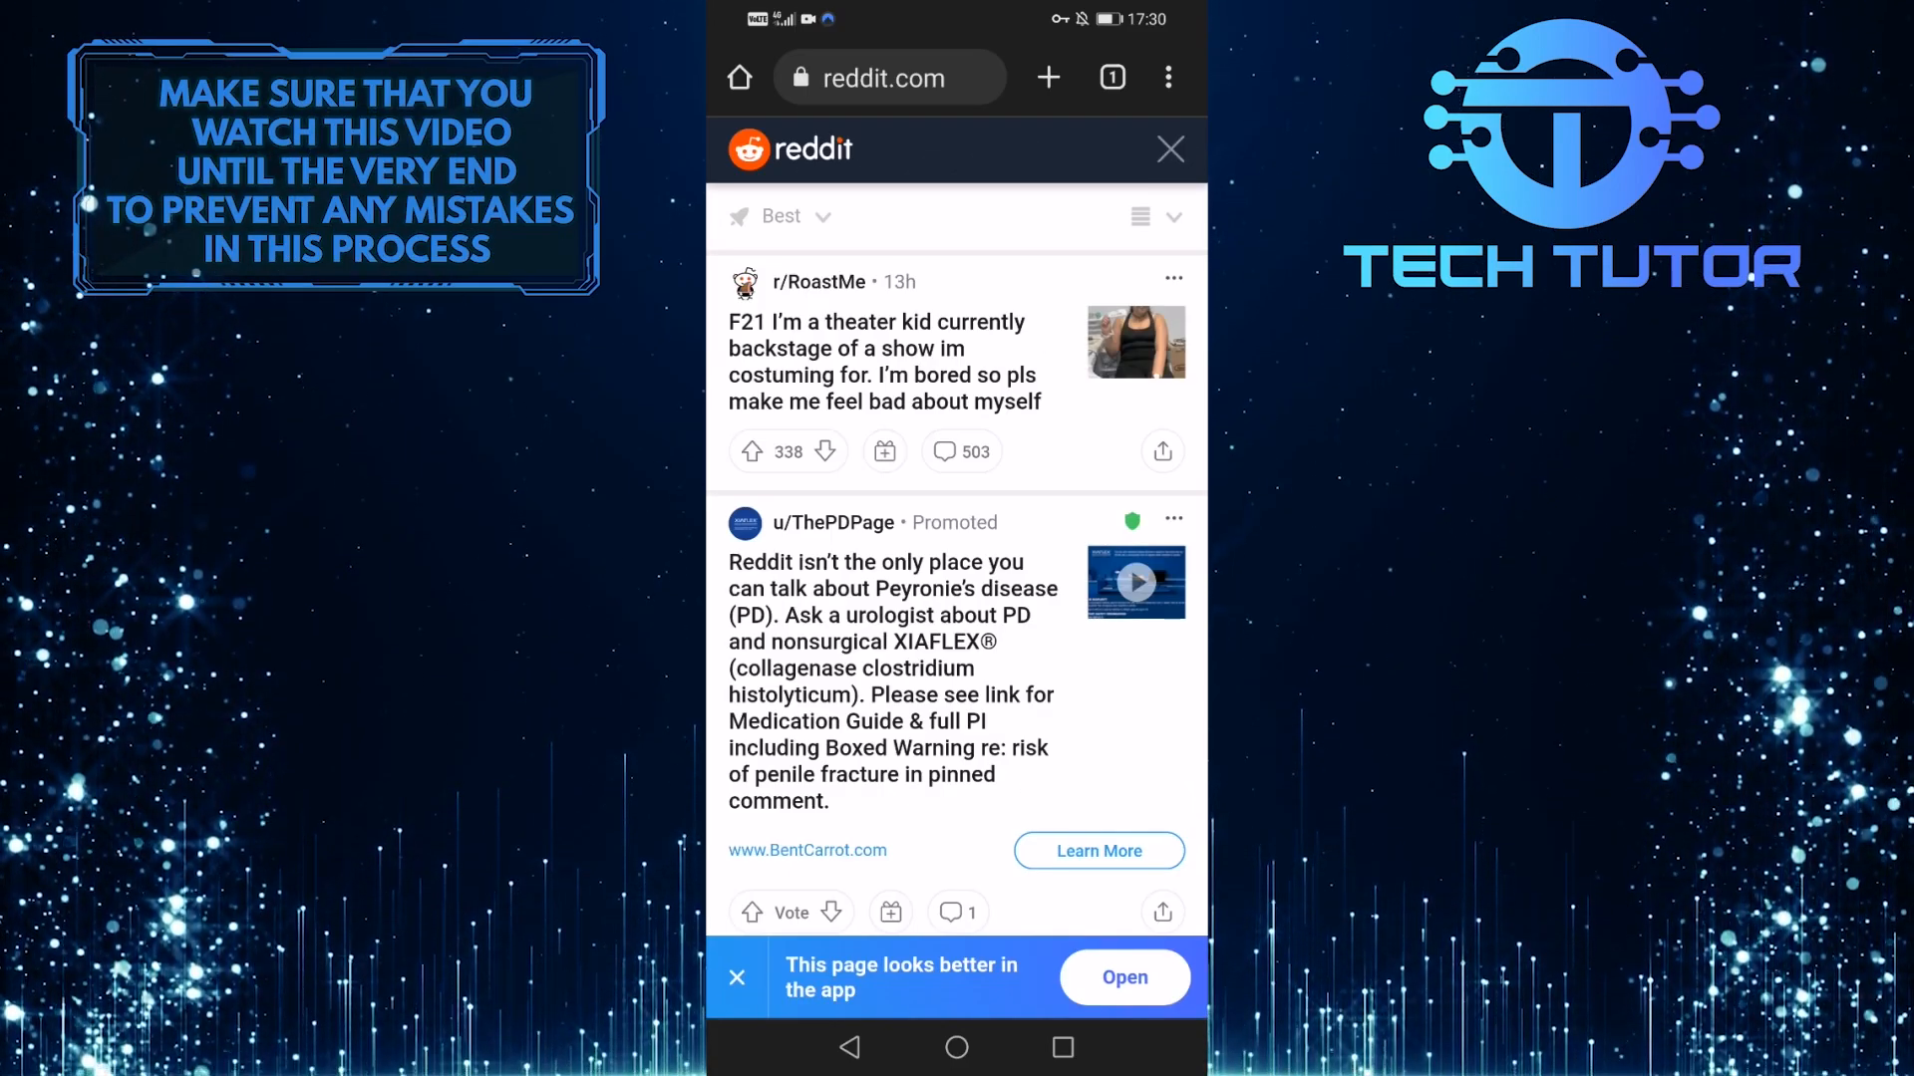
# Step: Open Account settings from the site menu, opening the link in Chrome just once
pyautogui.click(1138, 217)
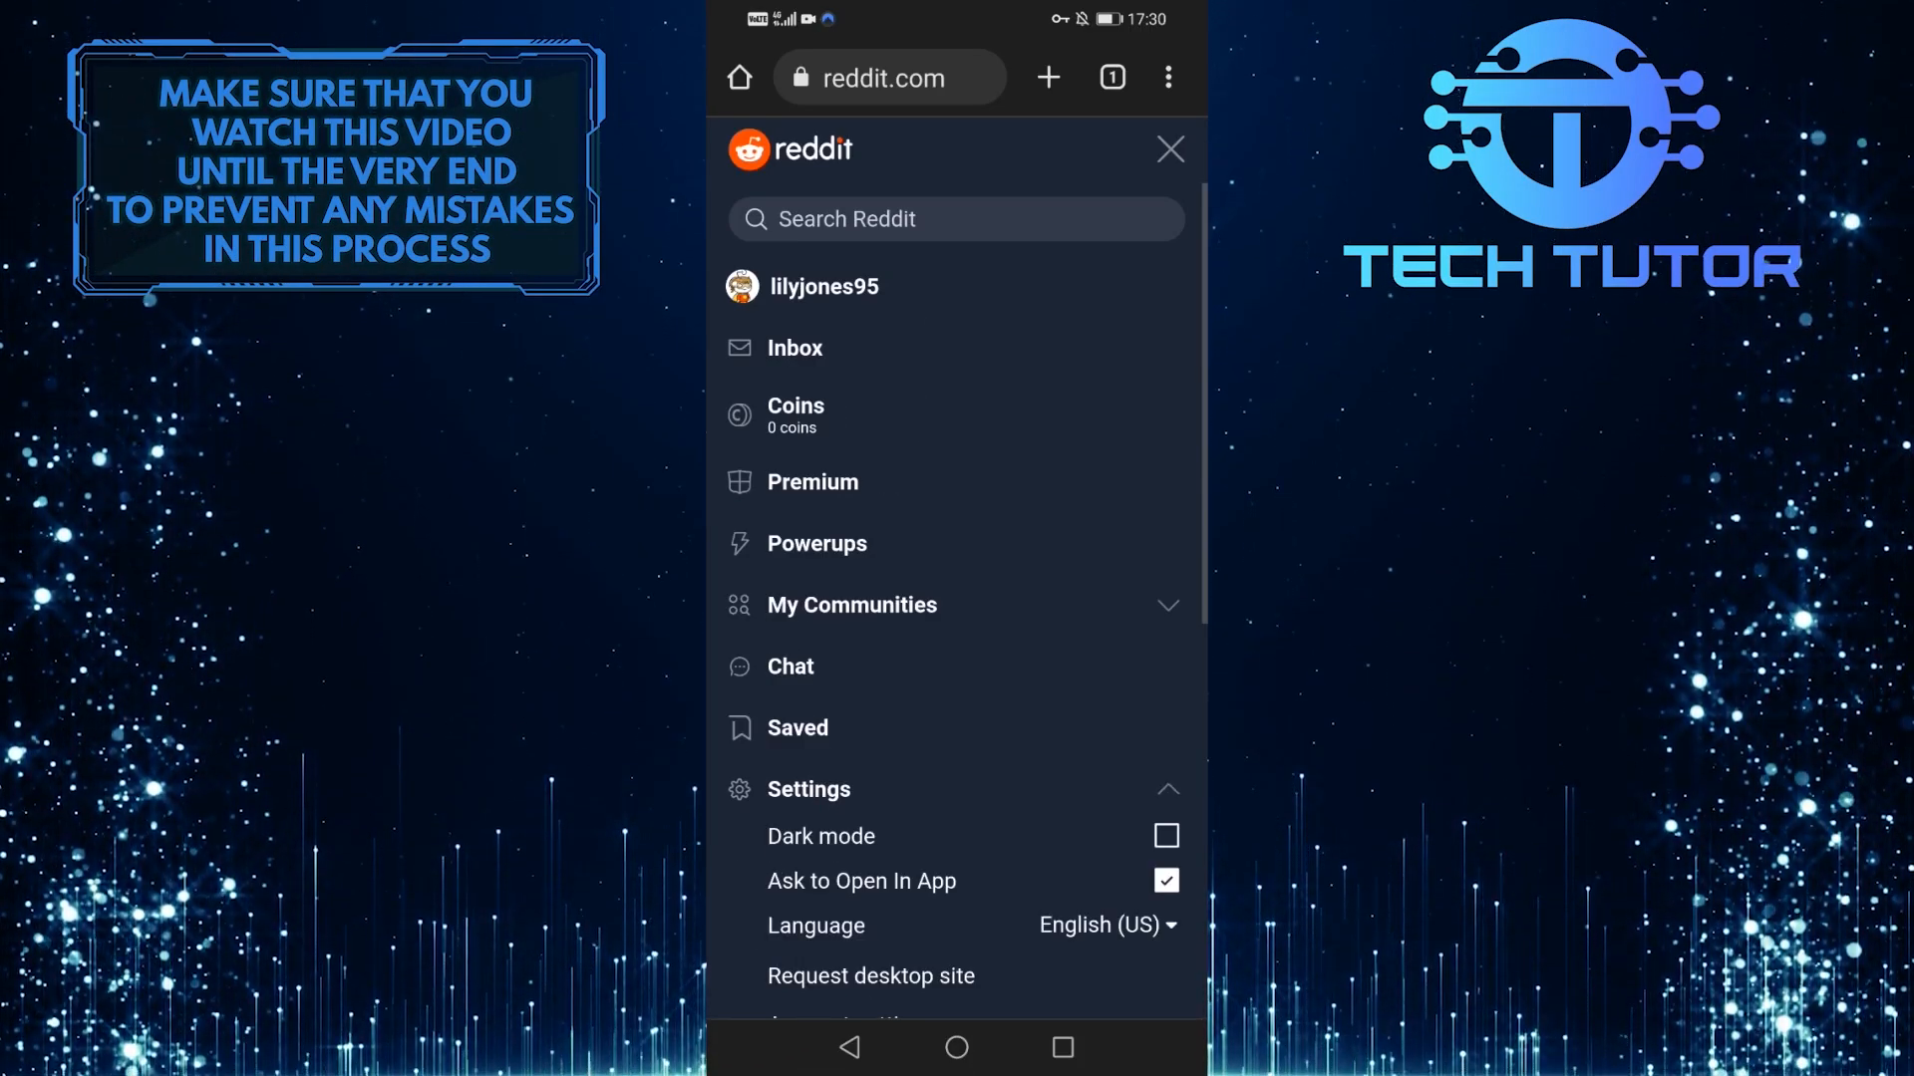
pyautogui.scroll(-3)
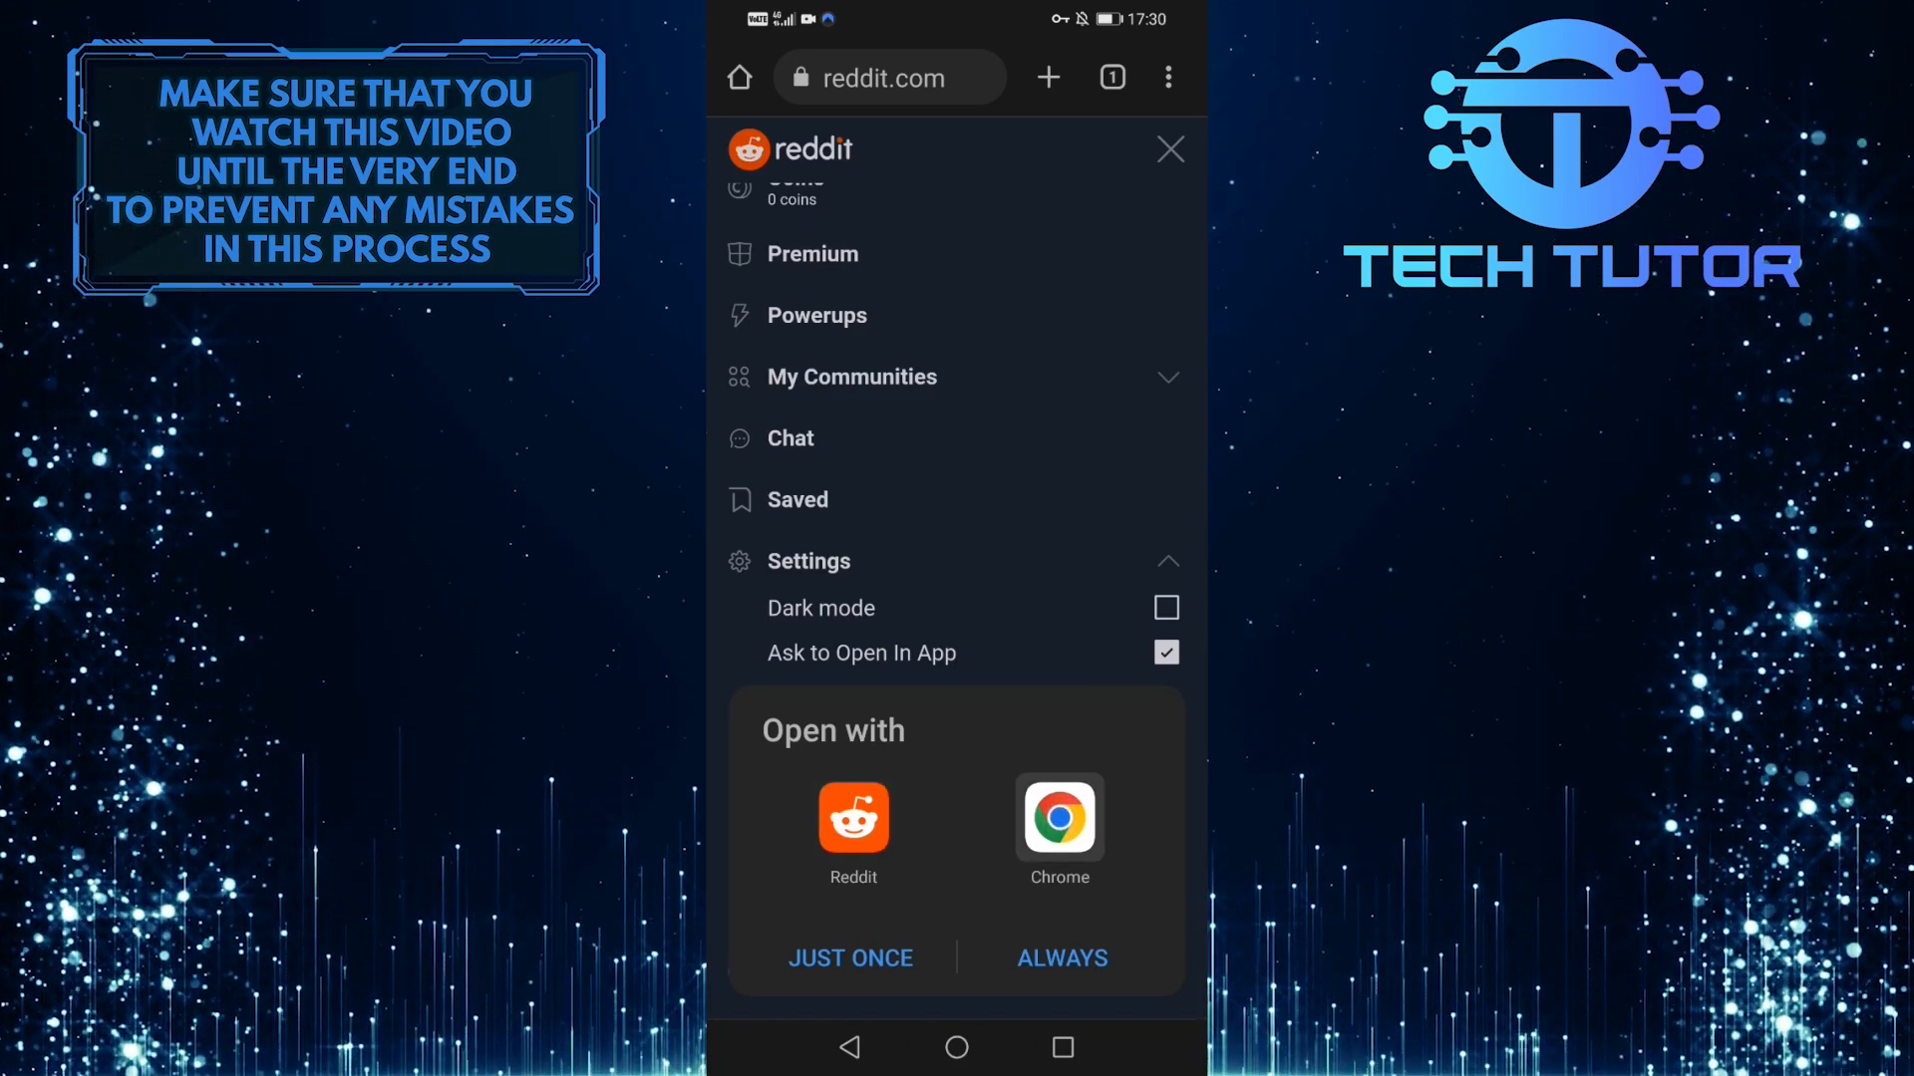
pyautogui.click(850, 957)
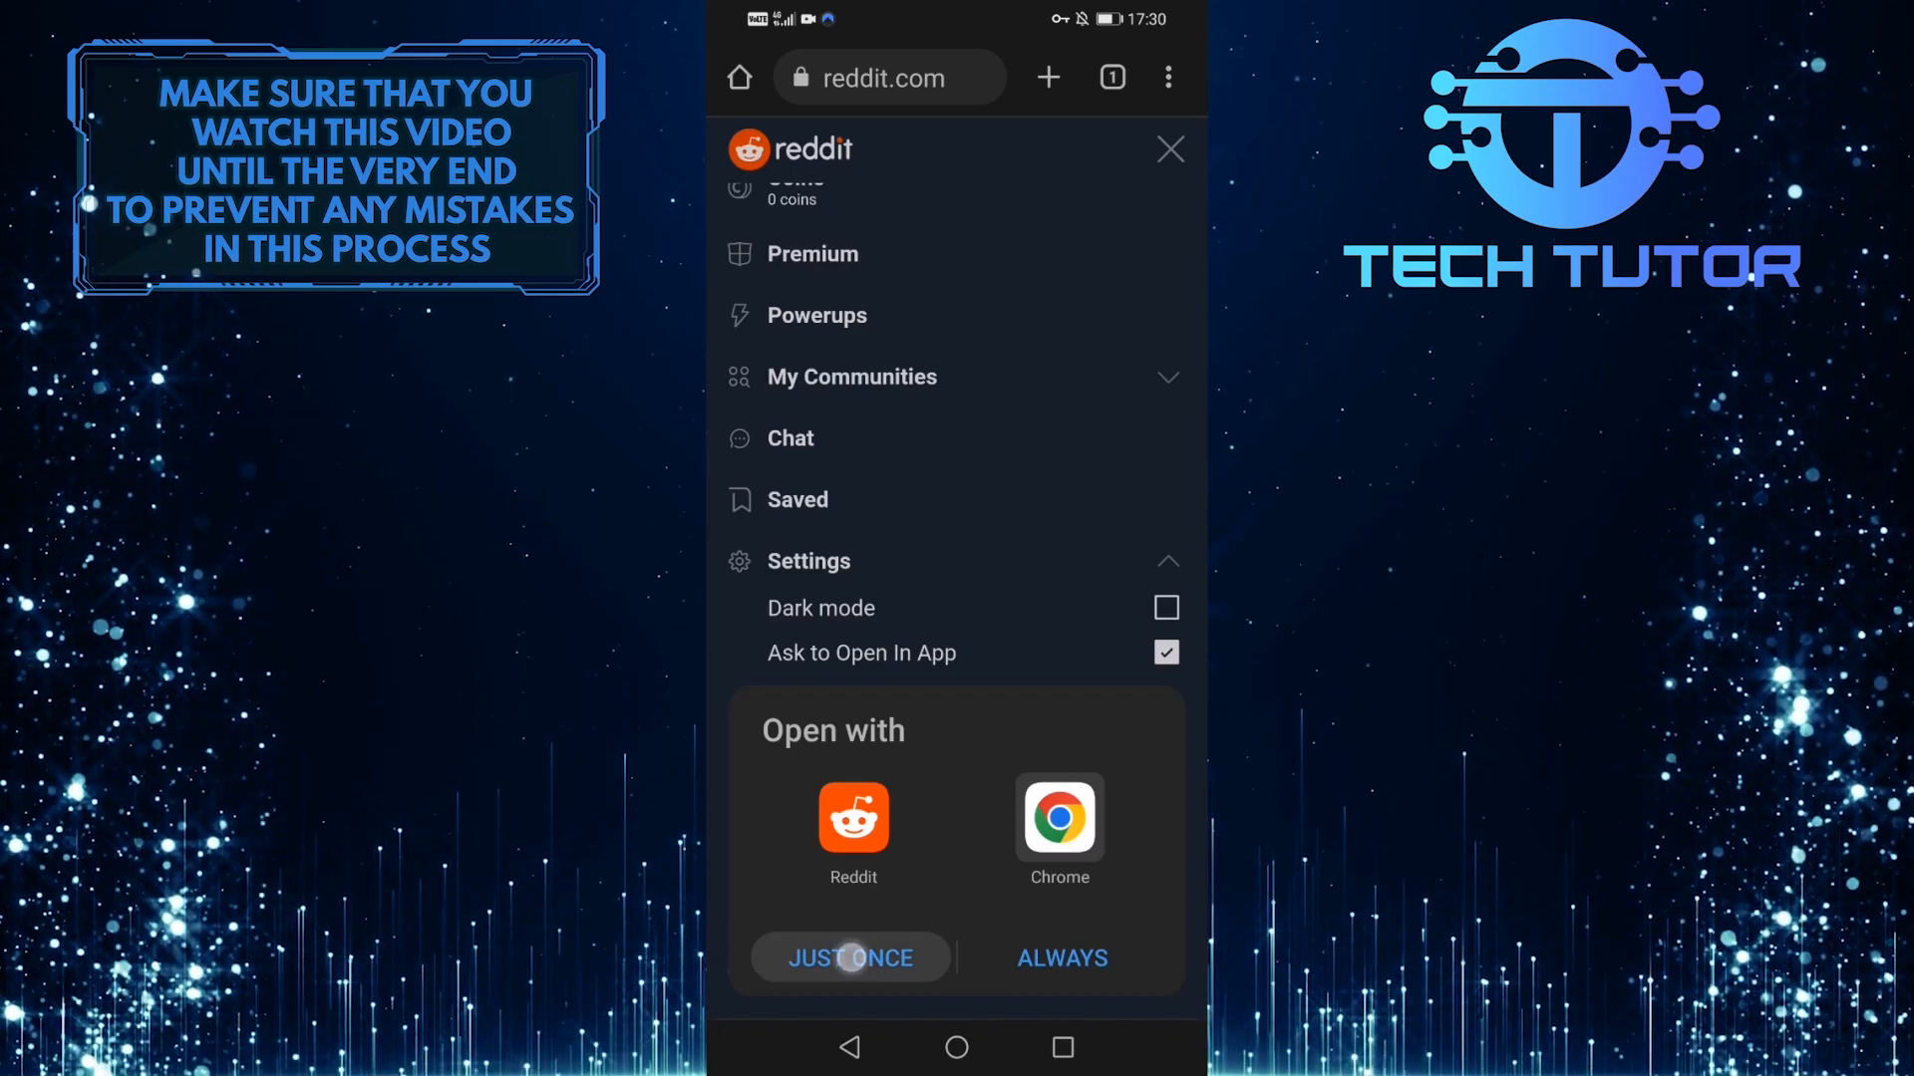
pyautogui.click(848, 957)
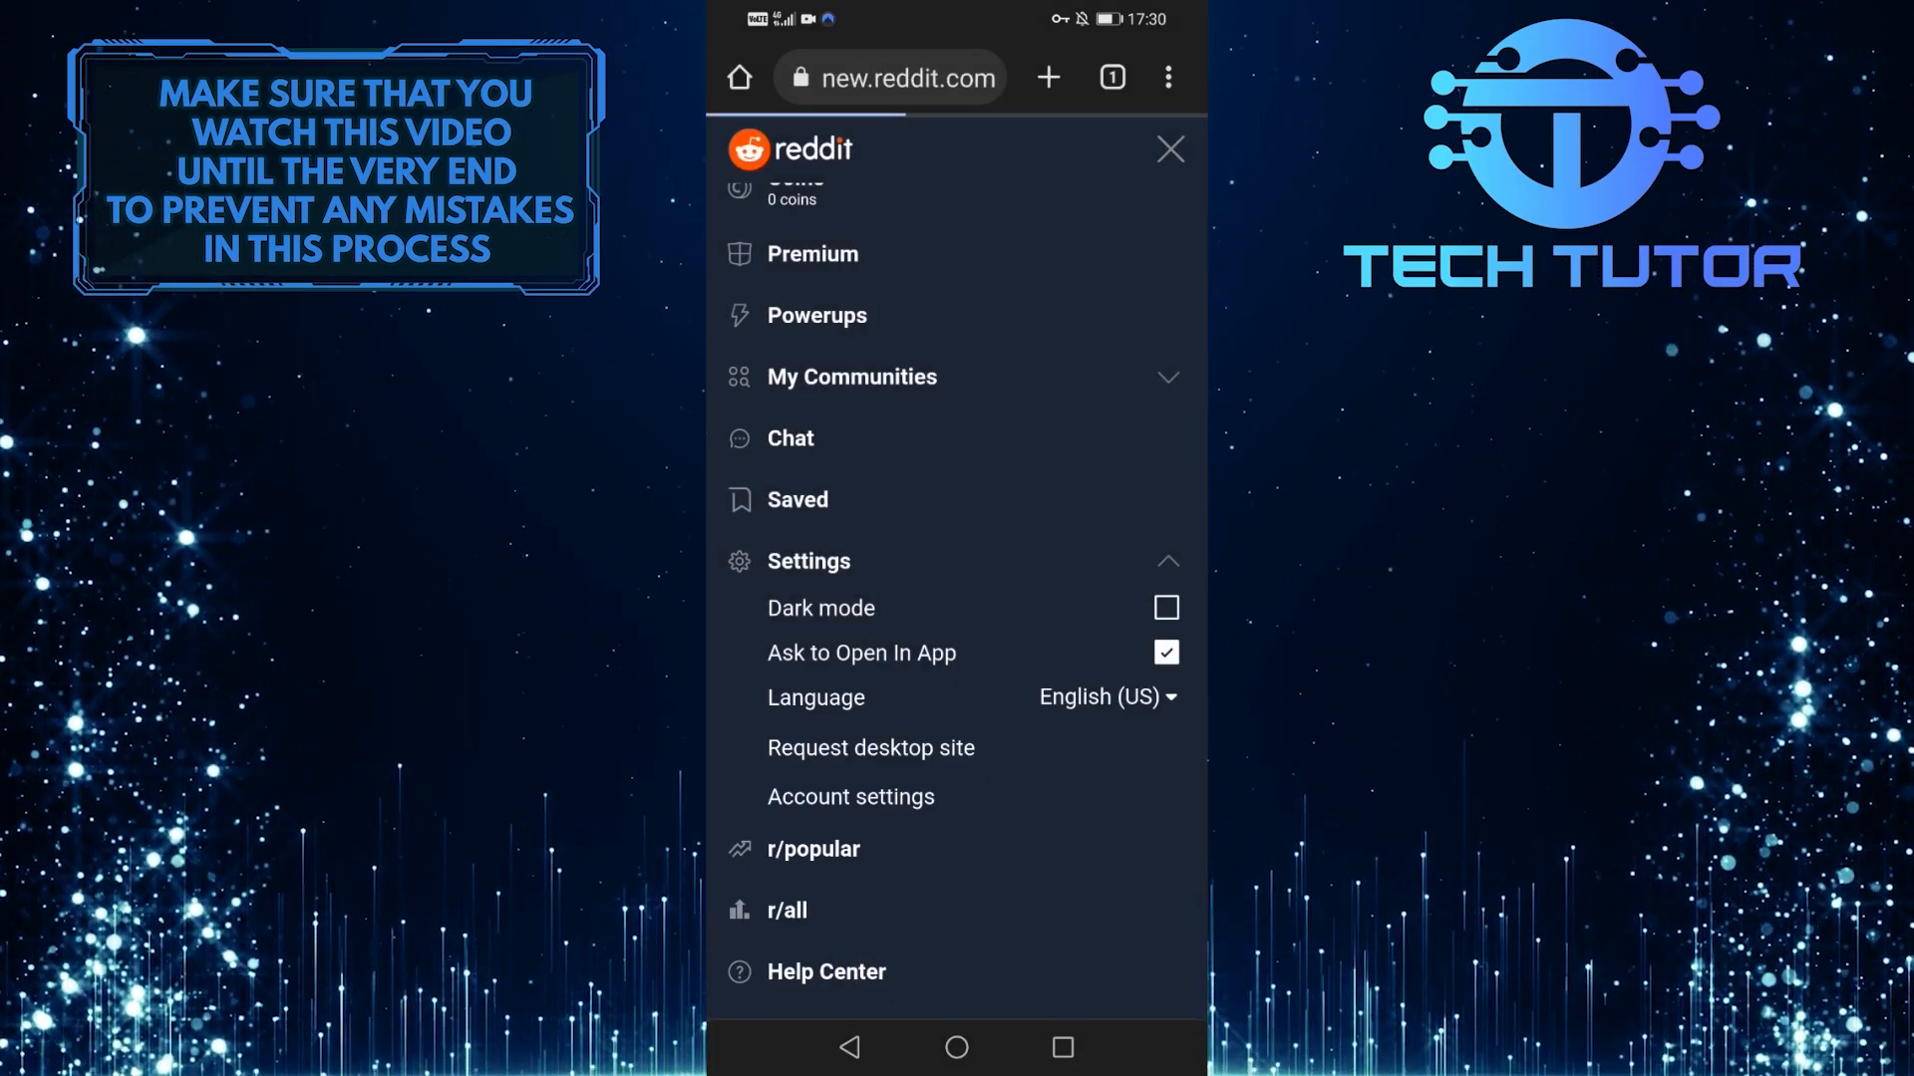
pyautogui.click(849, 797)
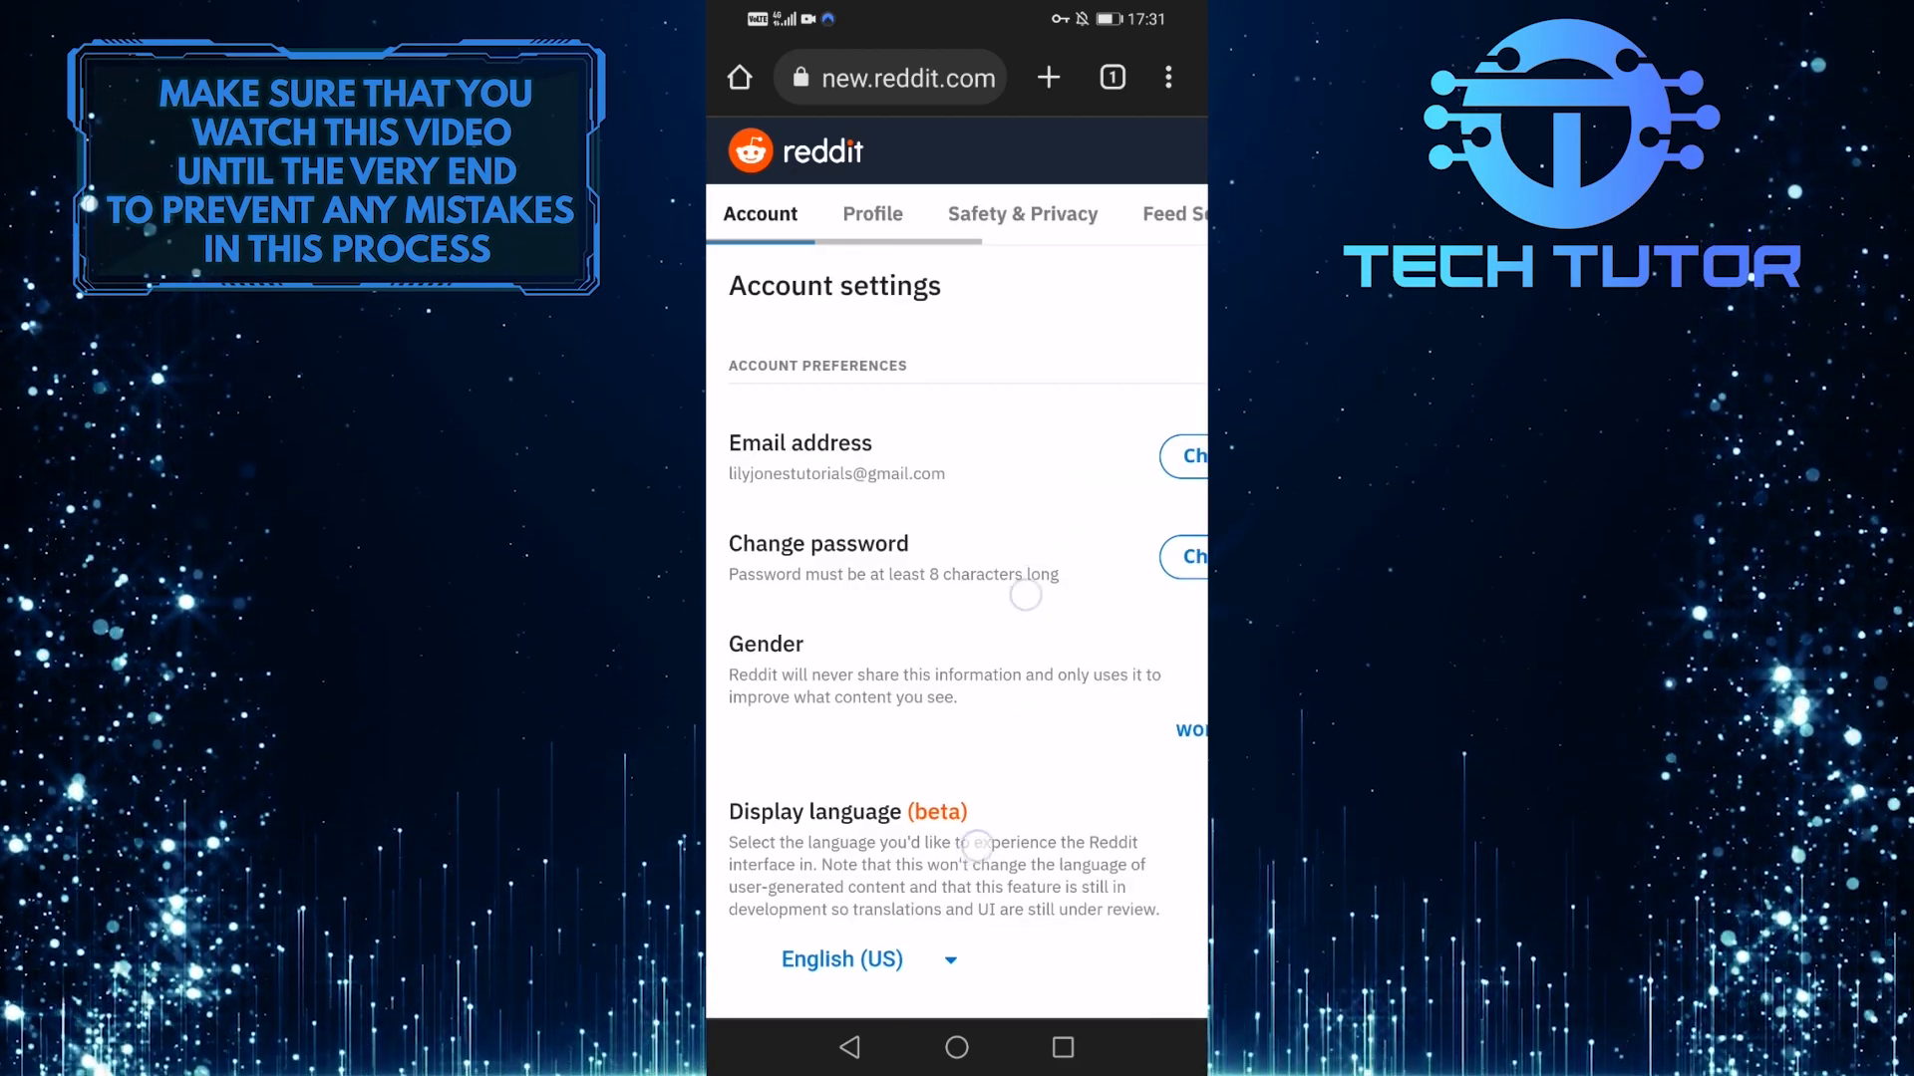
# Step: Scroll the Account settings page down to the Delete Account section
pyautogui.scroll(3)
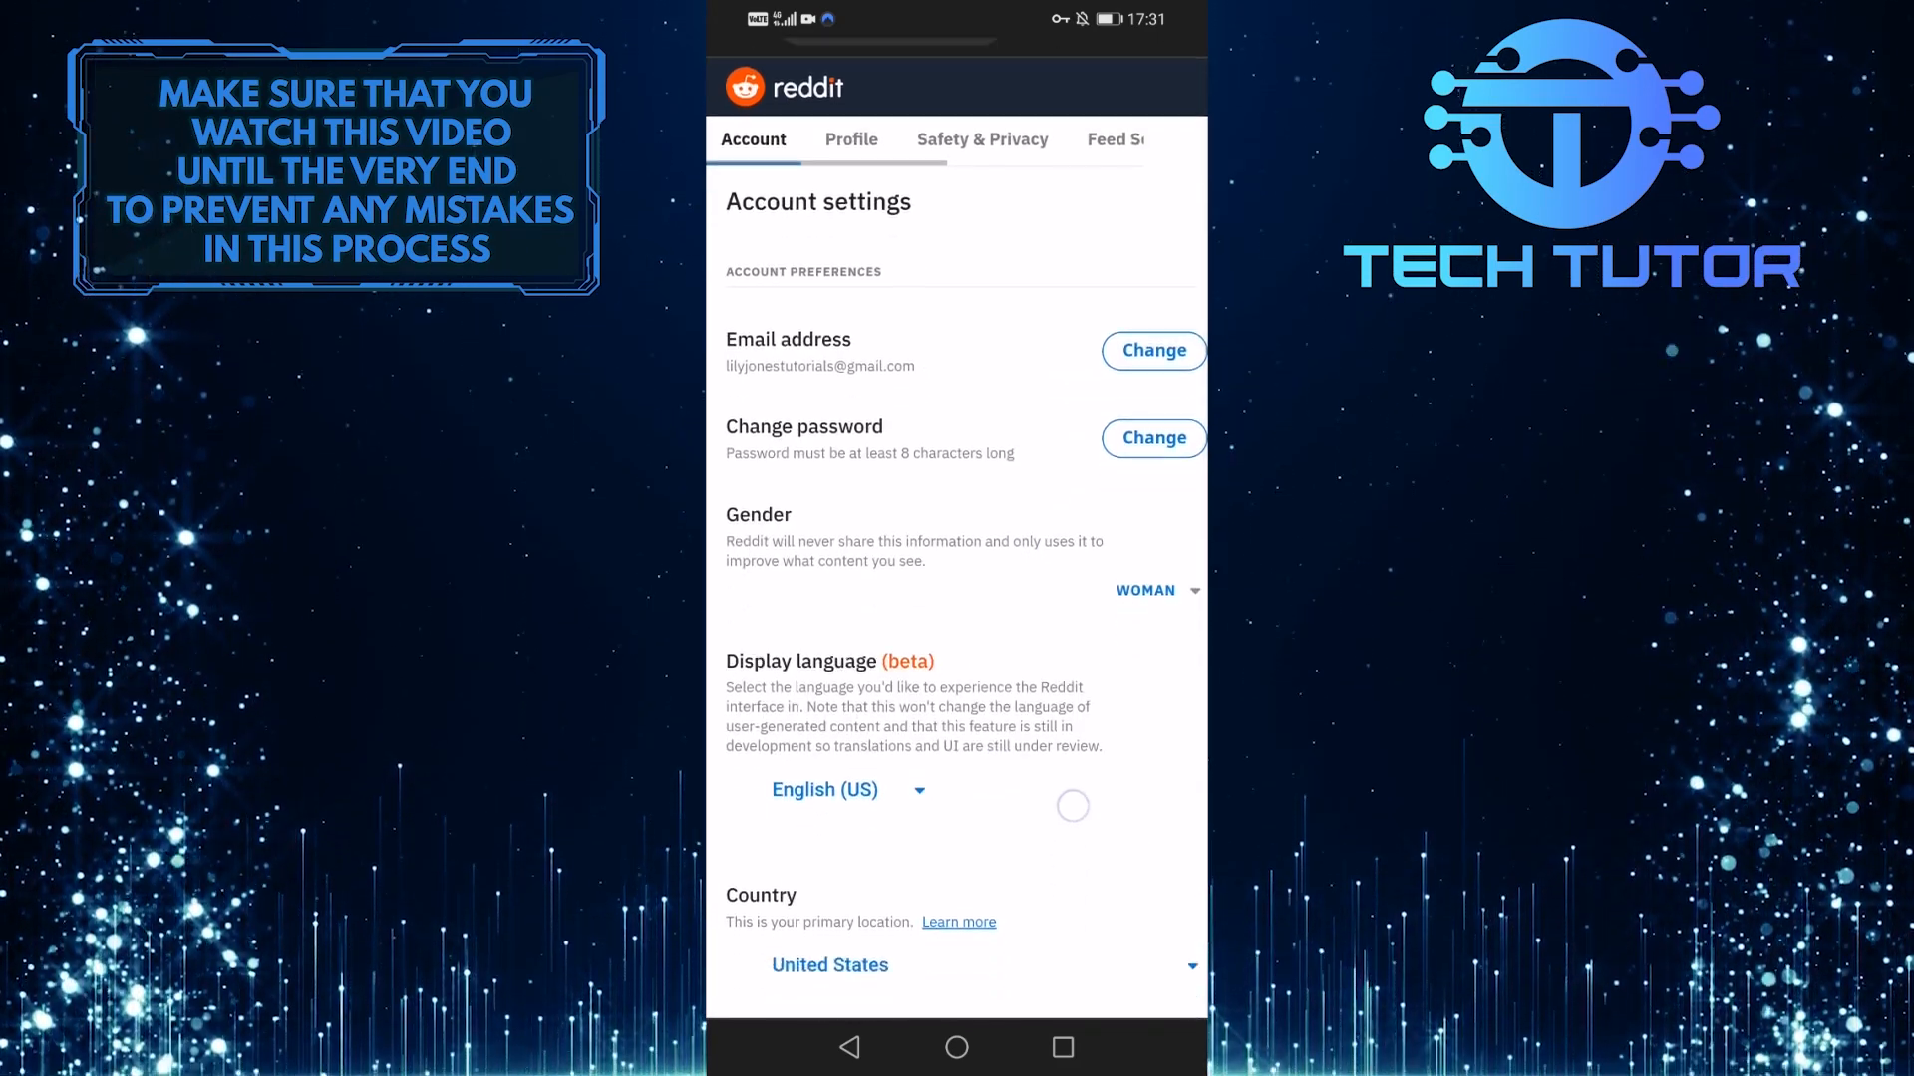
pyautogui.scroll(-3)
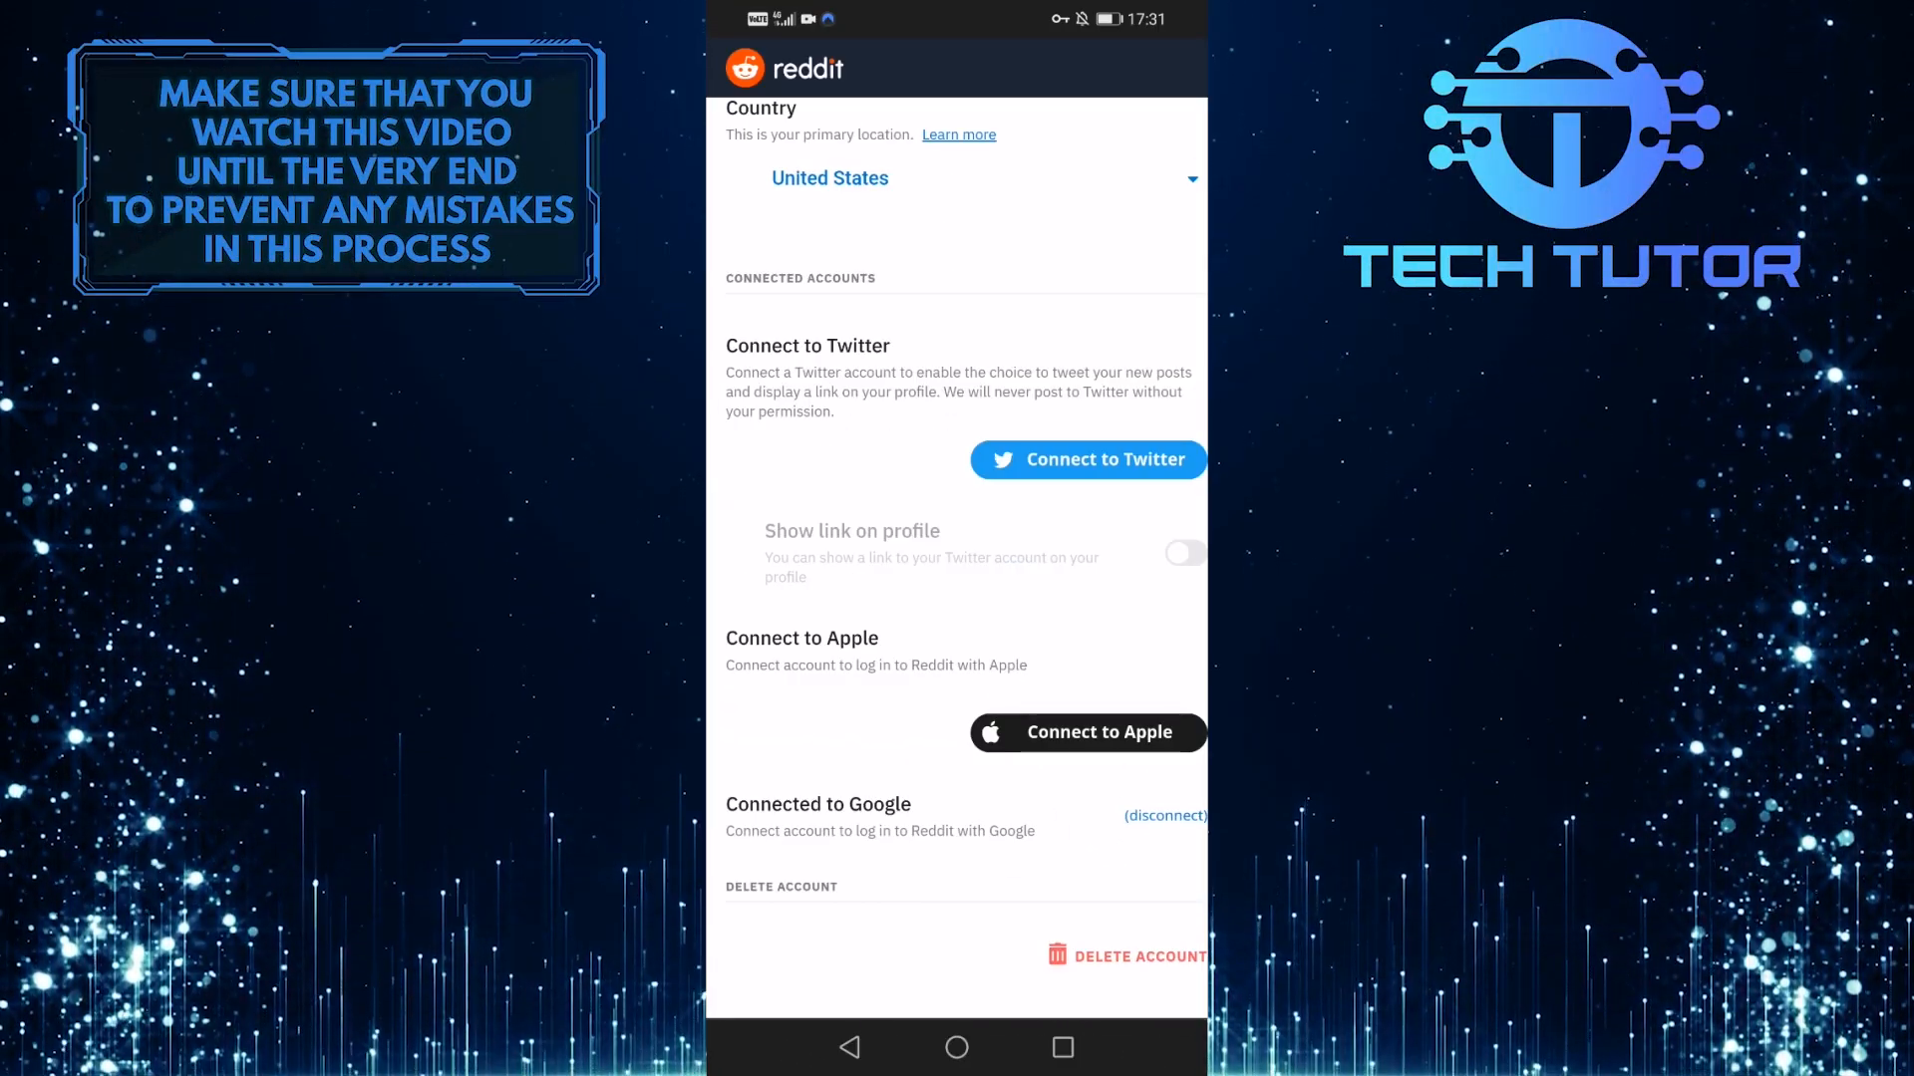
# Step: Delete the account by entering username and password, ticking the checkbox, and confirming Delete
pyautogui.click(1137, 956)
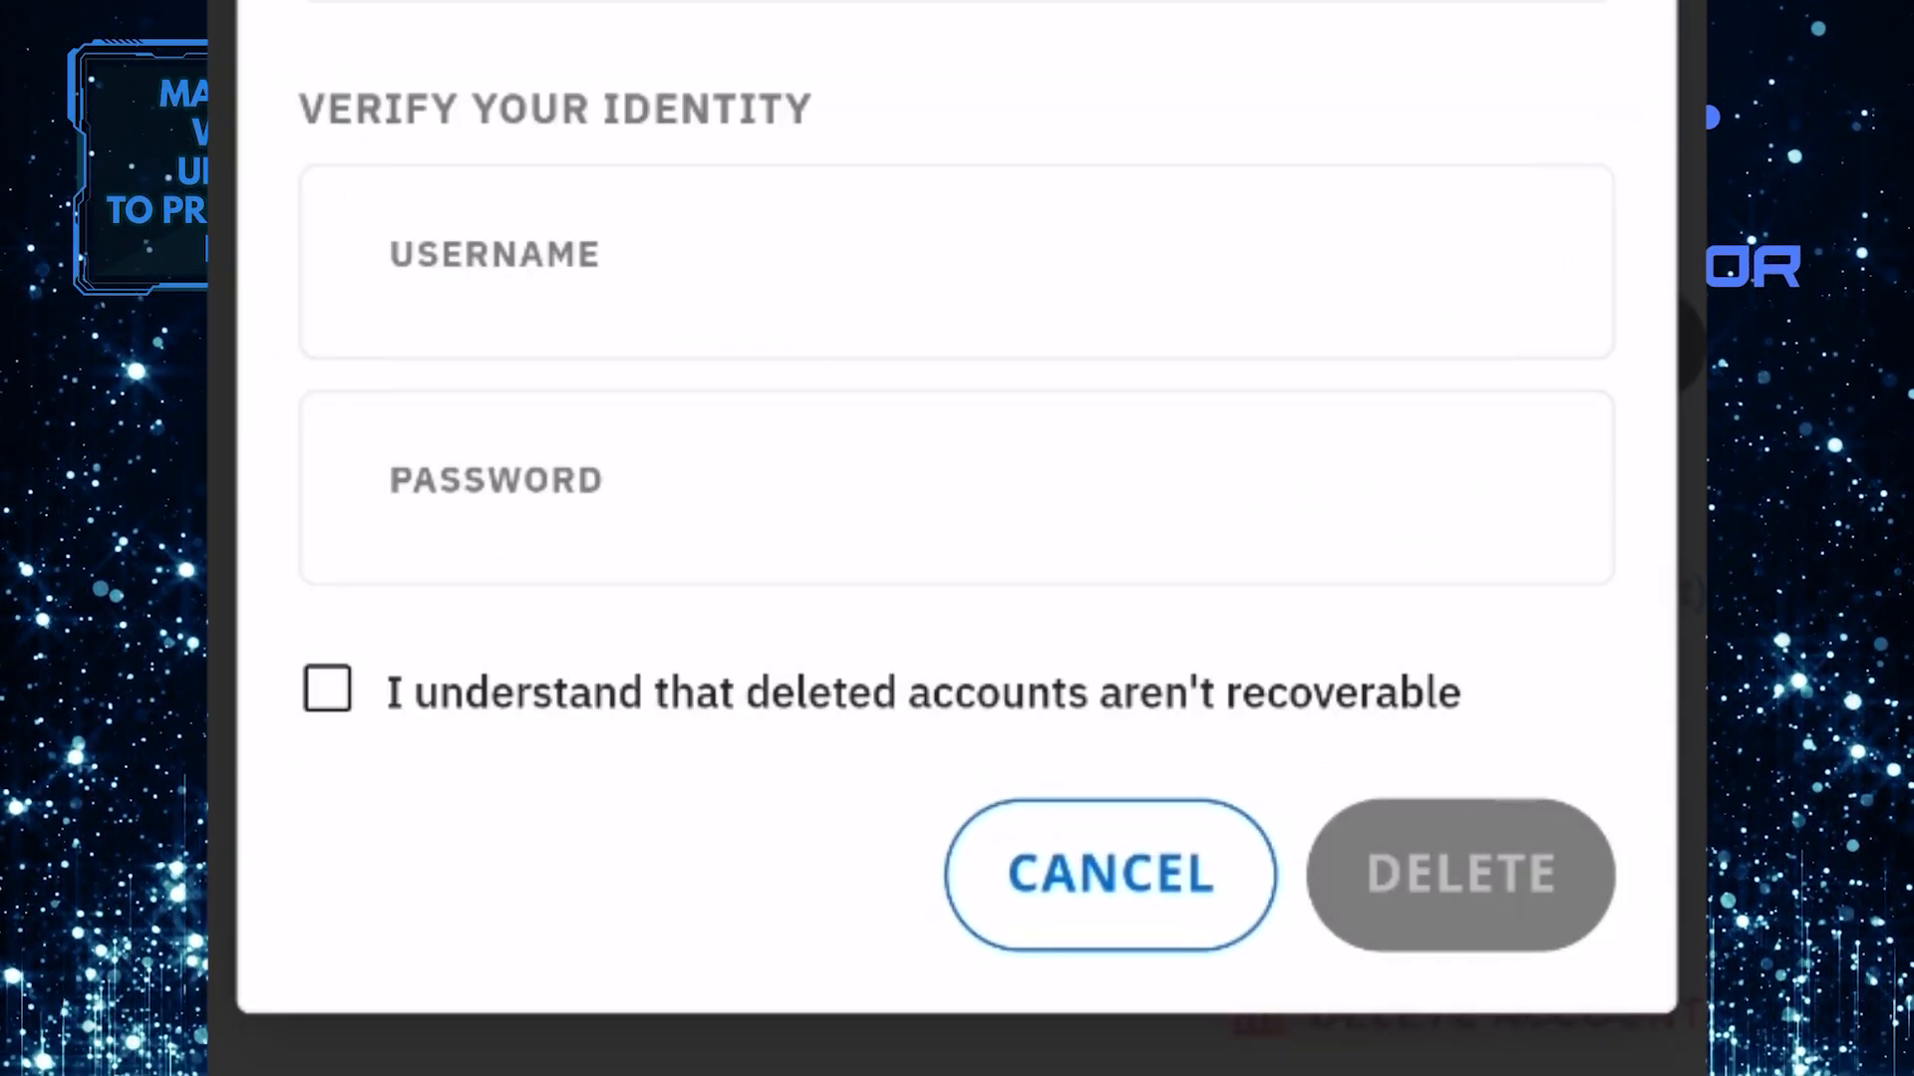
pyautogui.click(326, 689)
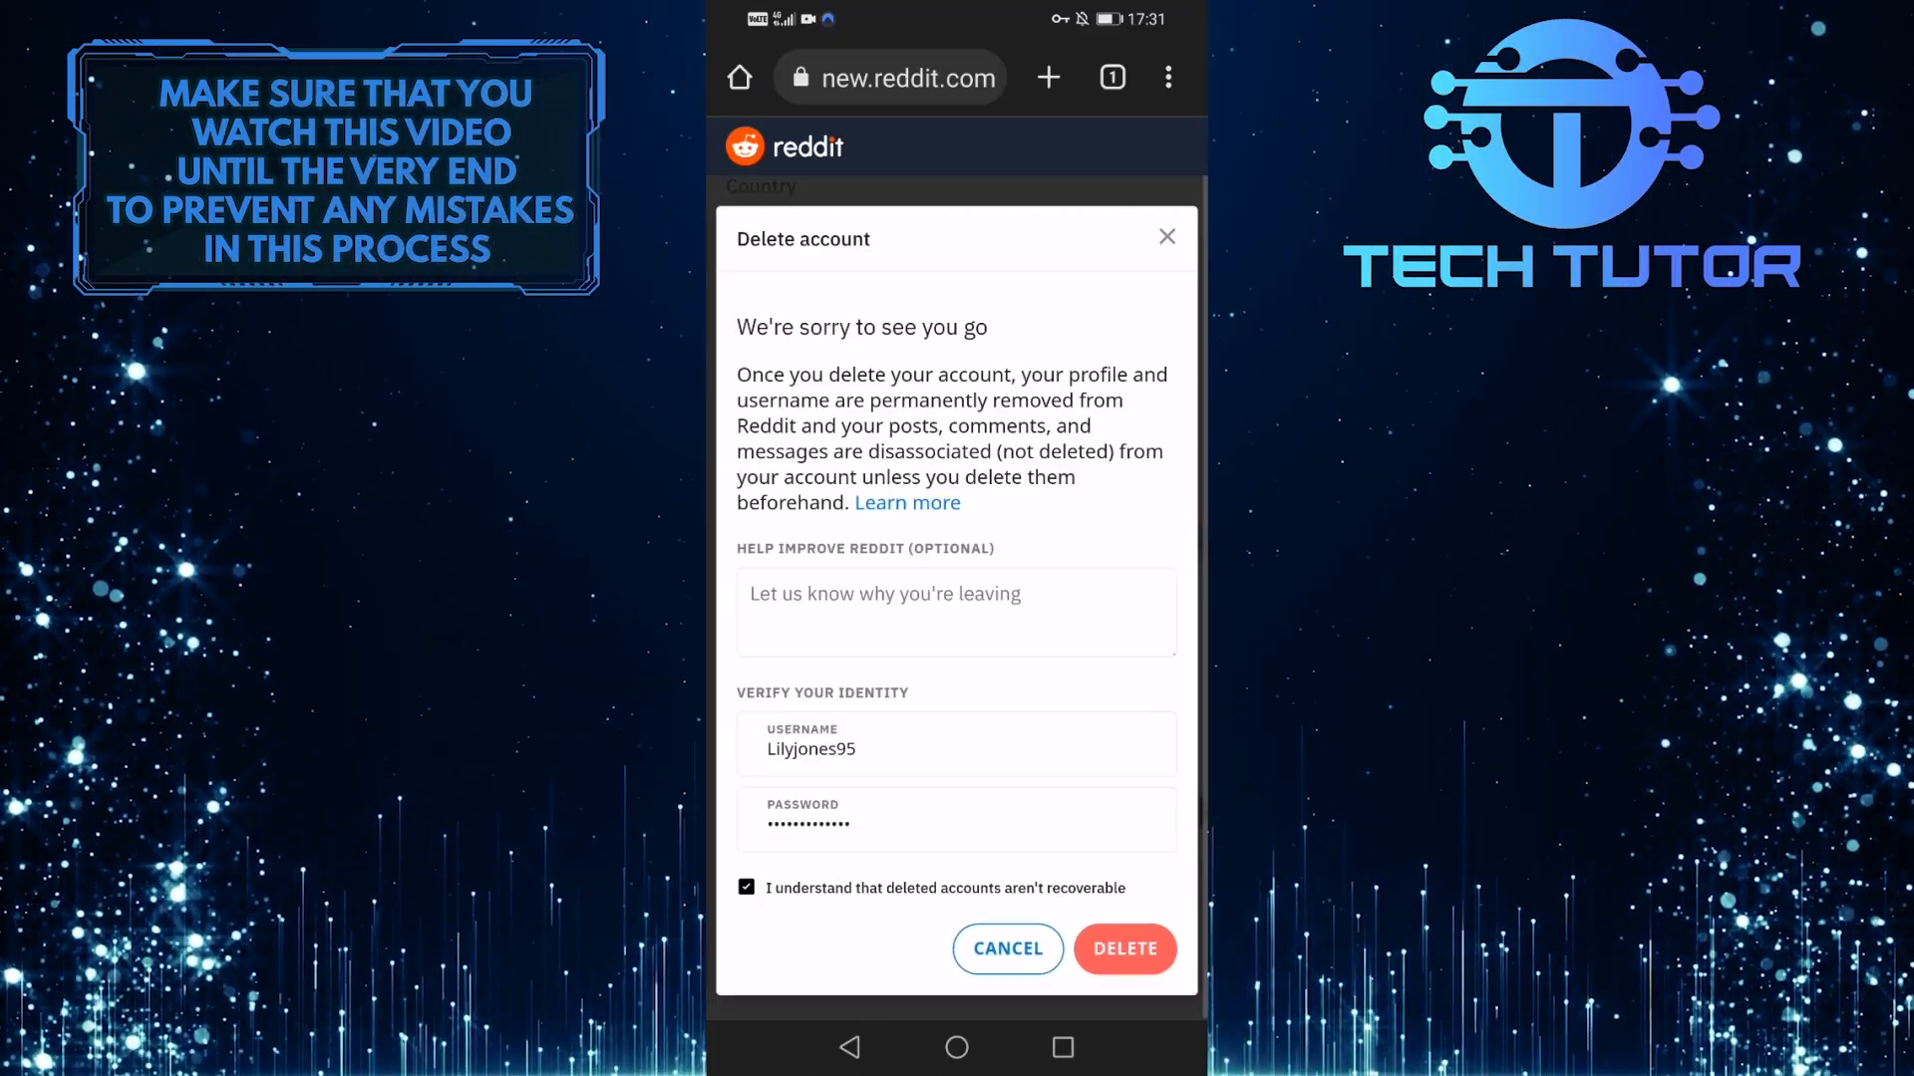
pyautogui.click(1123, 949)
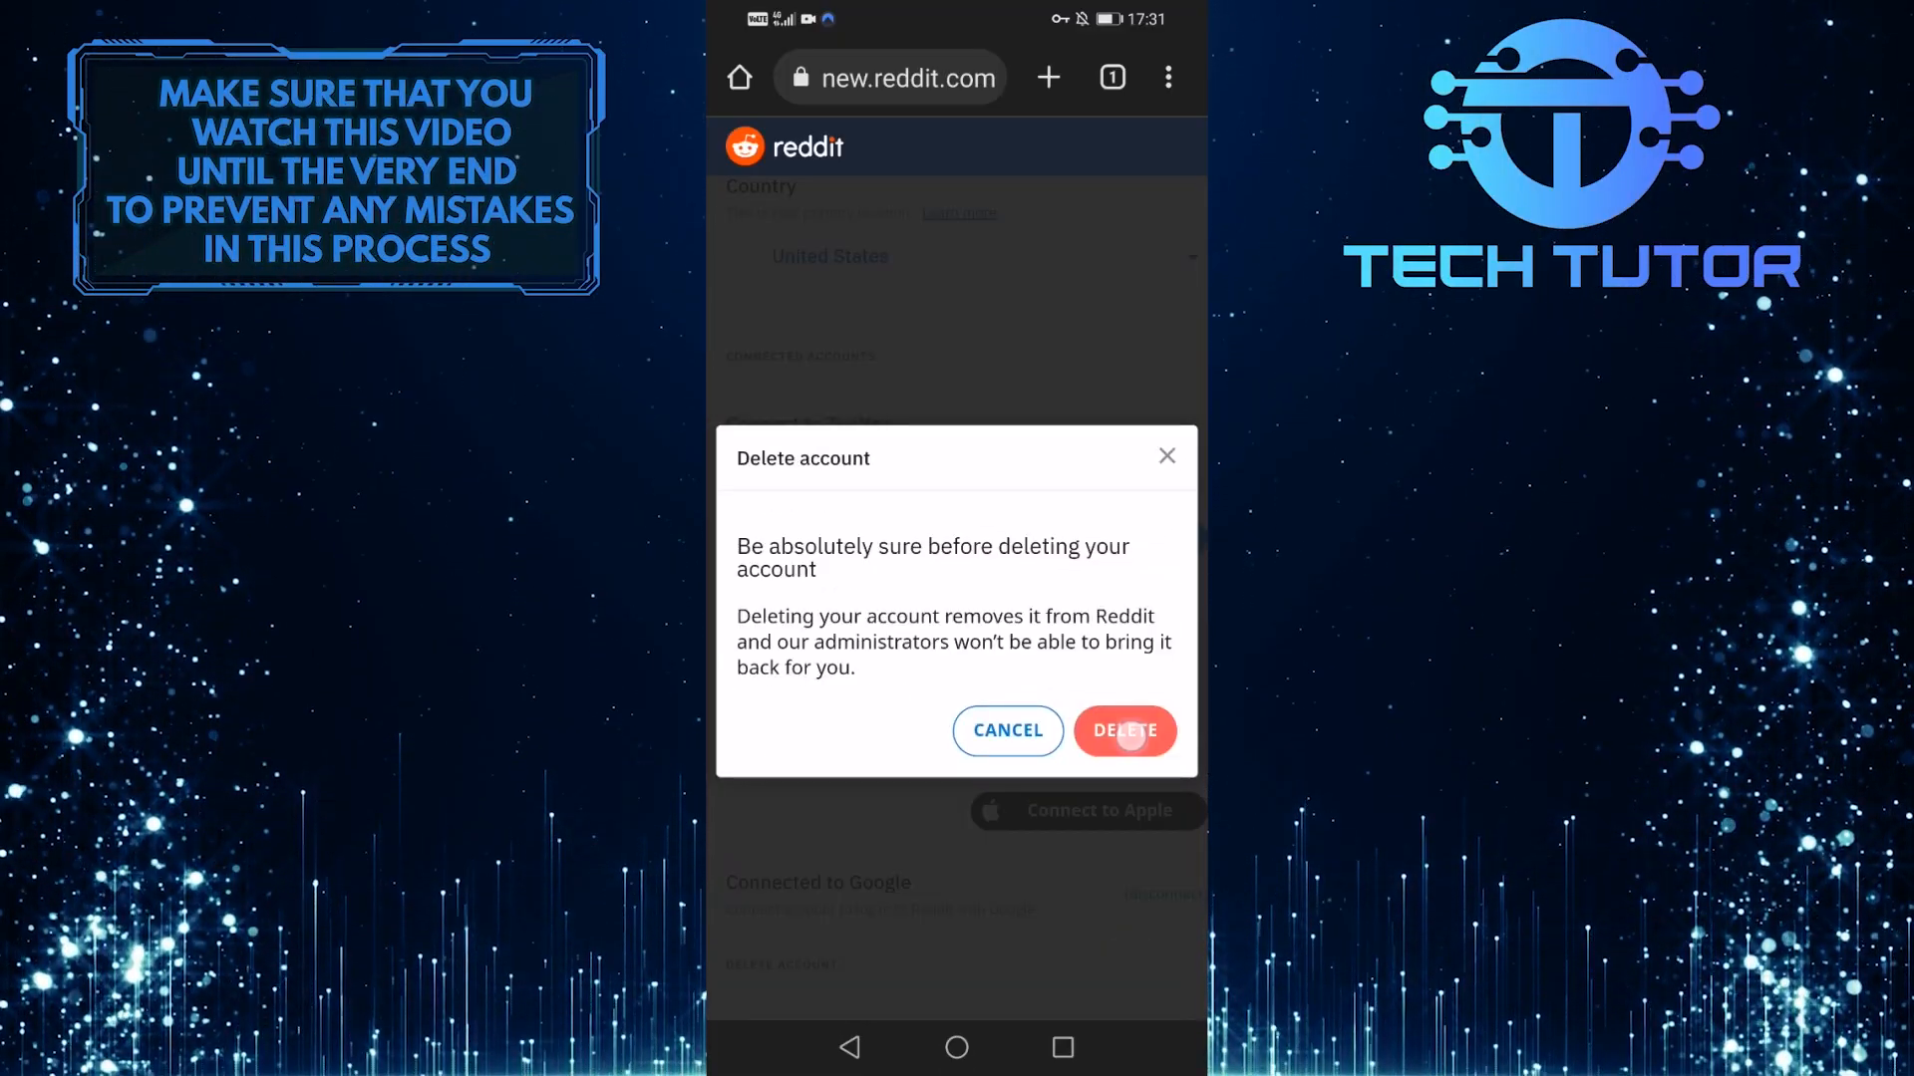
pyautogui.click(1124, 729)
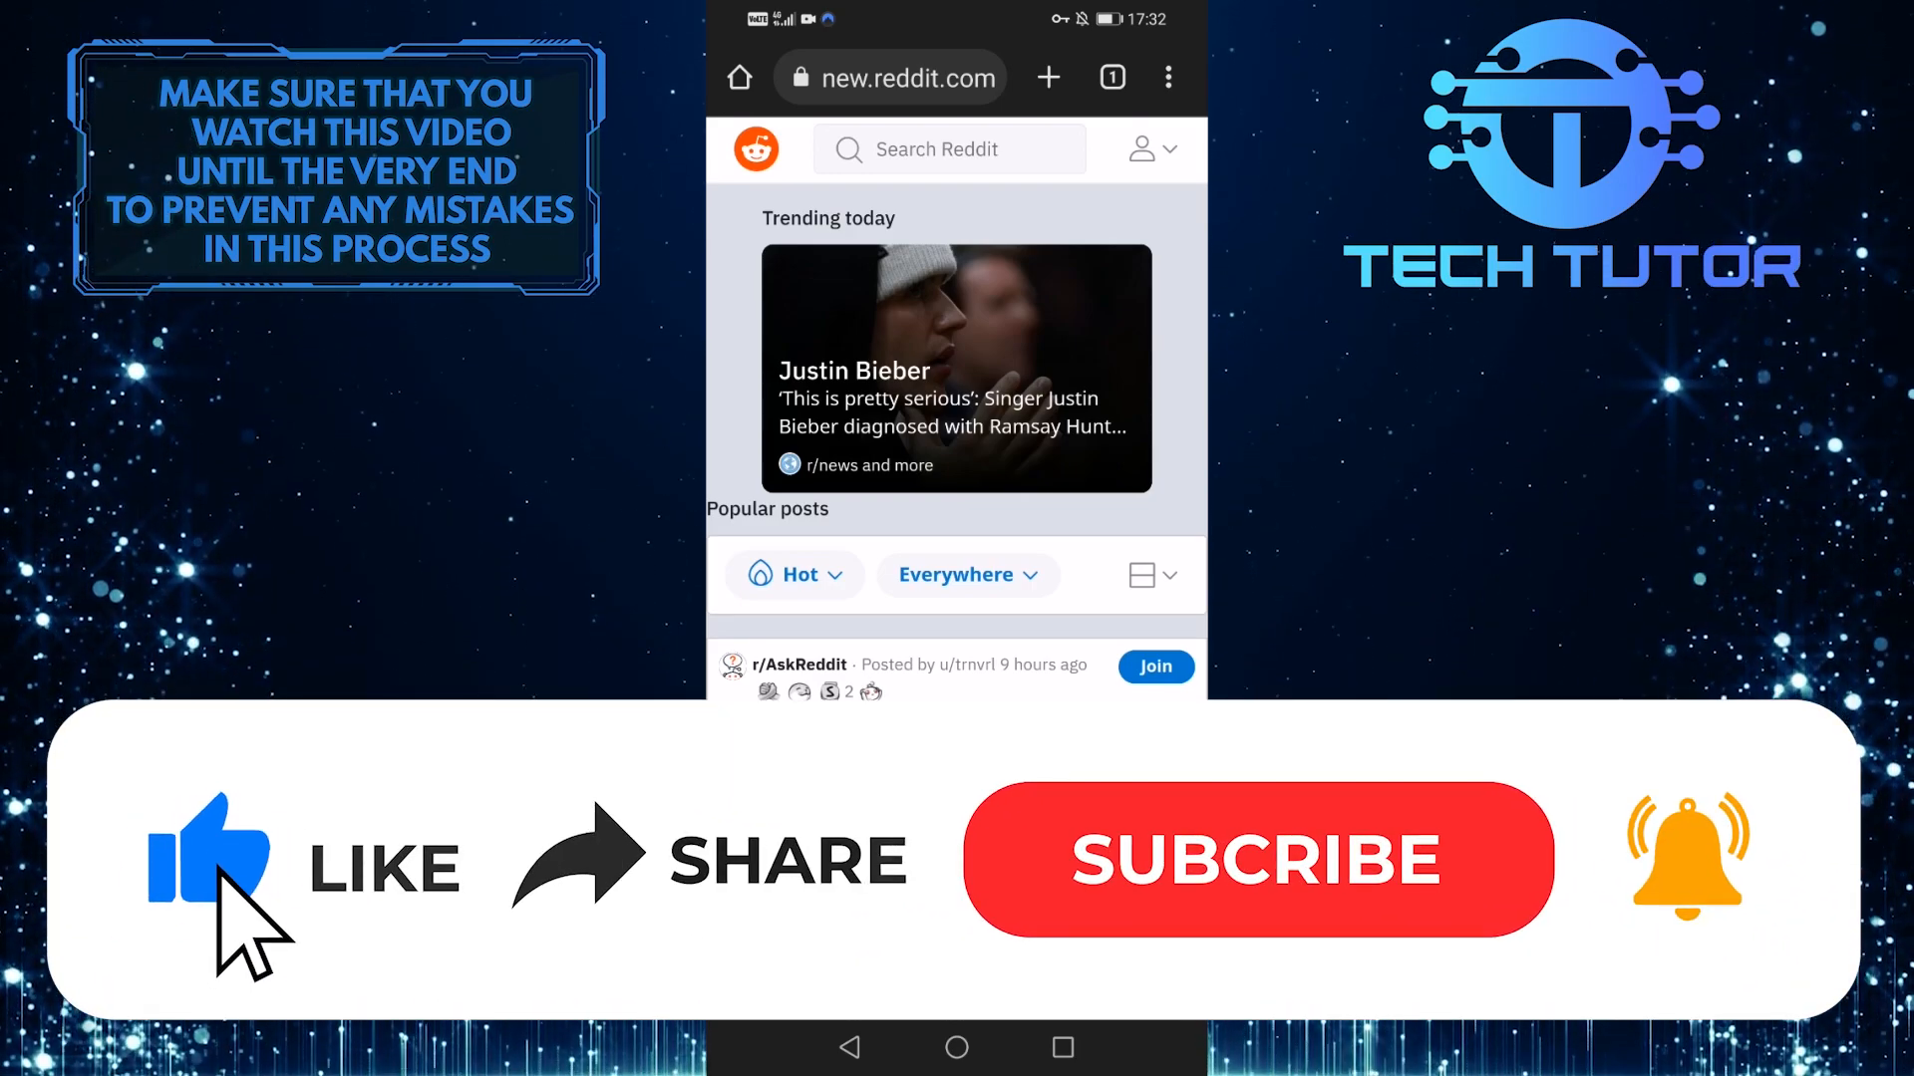
pyautogui.moveTo(1202, 928)
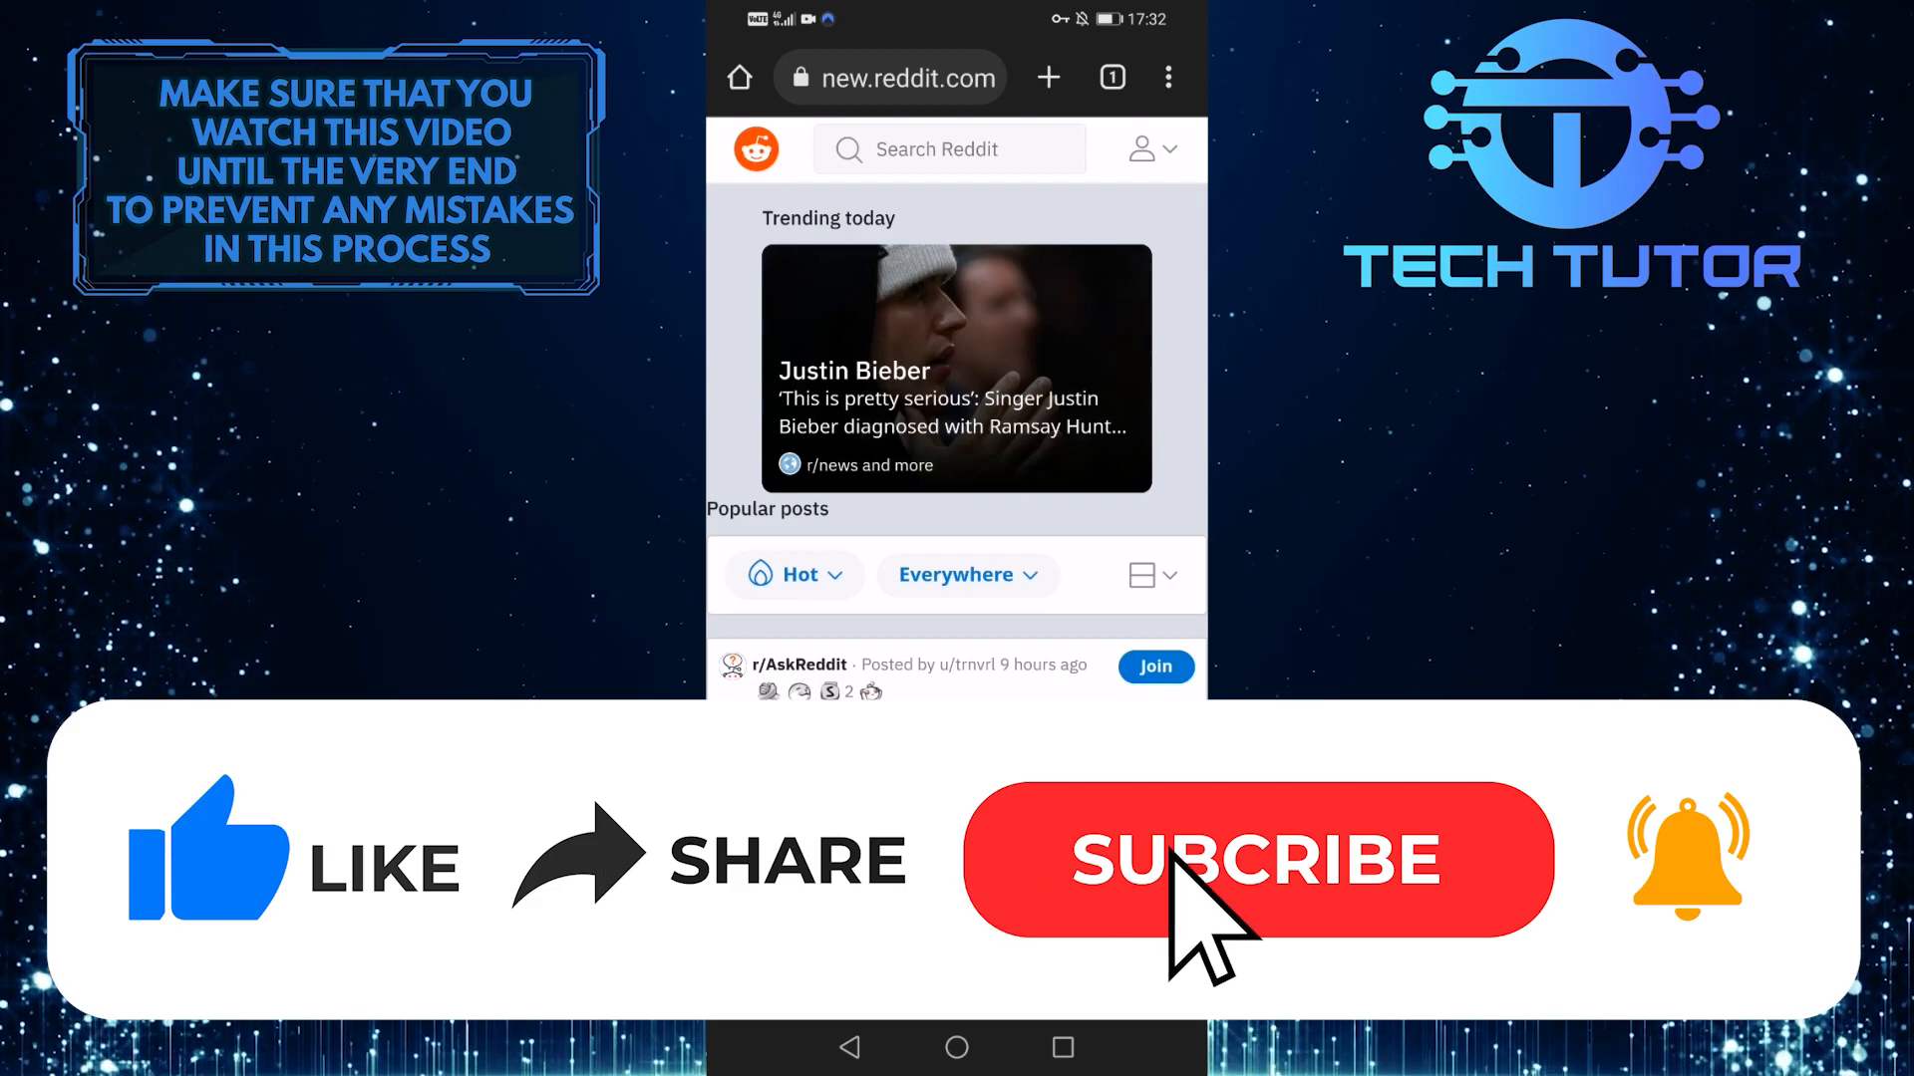
# Step: Tap the page once the logged-out new.reddit.com homepage has loaded
pyautogui.click(1258, 859)
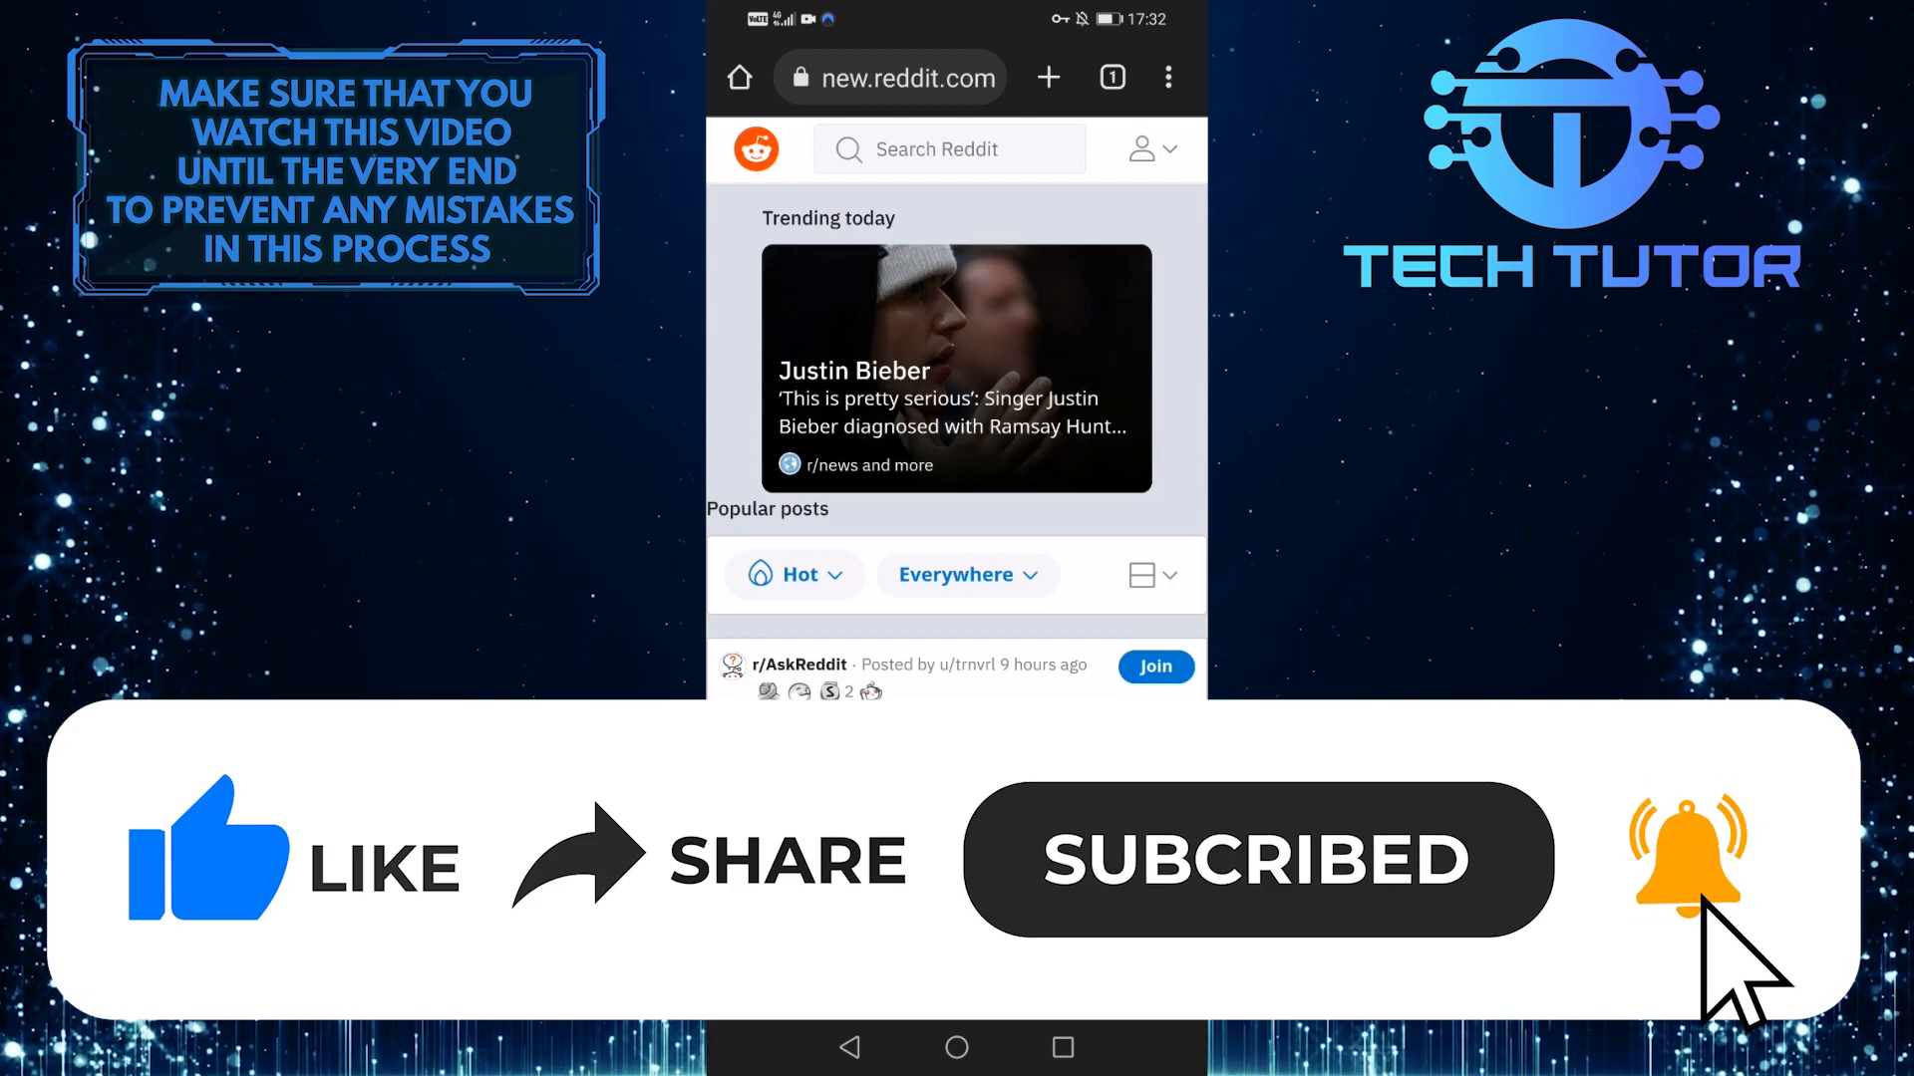